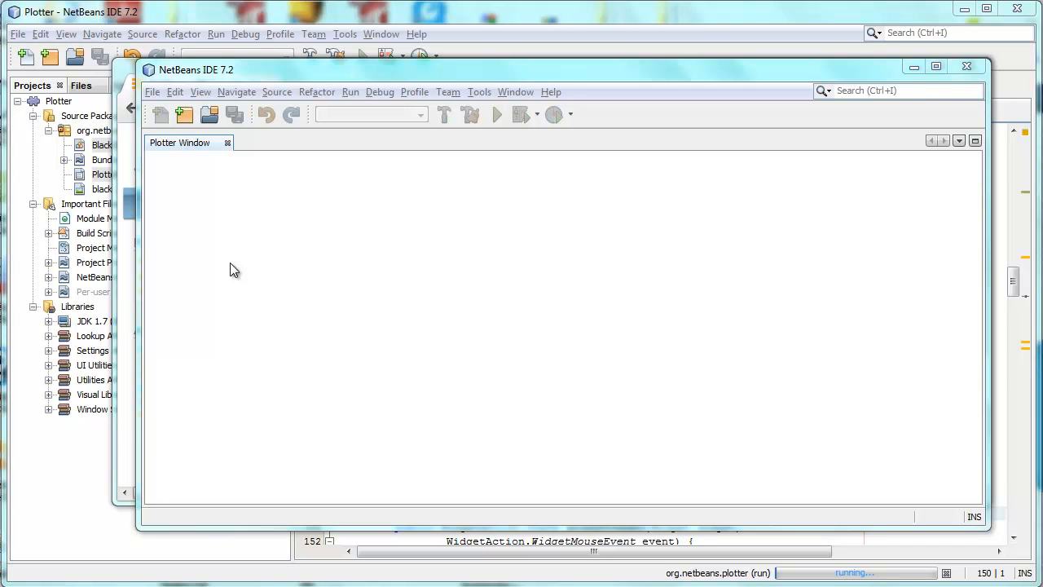
{"action": "mouse_move", "coordinate": [321, 258]}
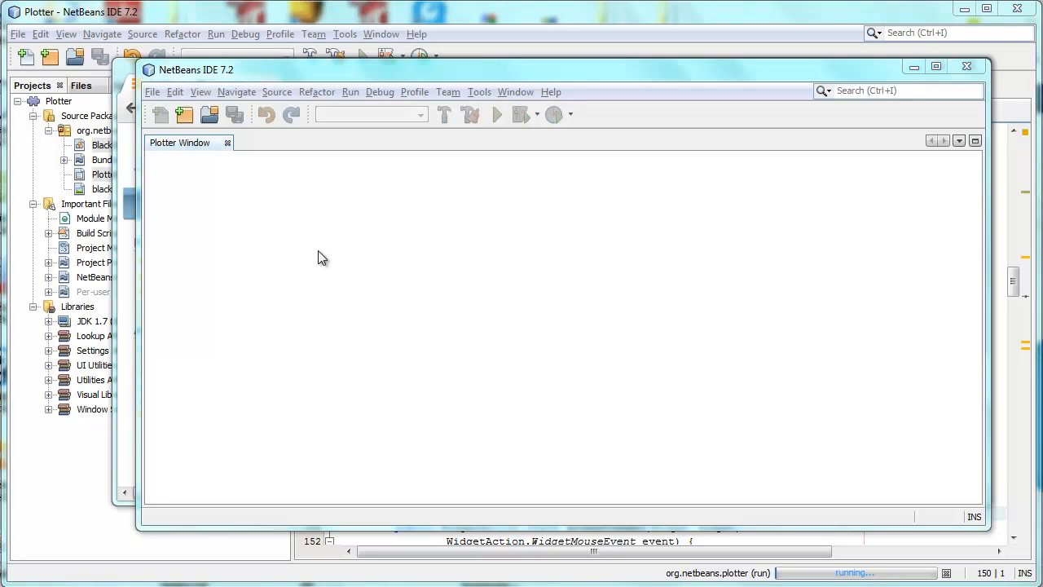
{"action": "mouse_move", "coordinate": [665, 204]}
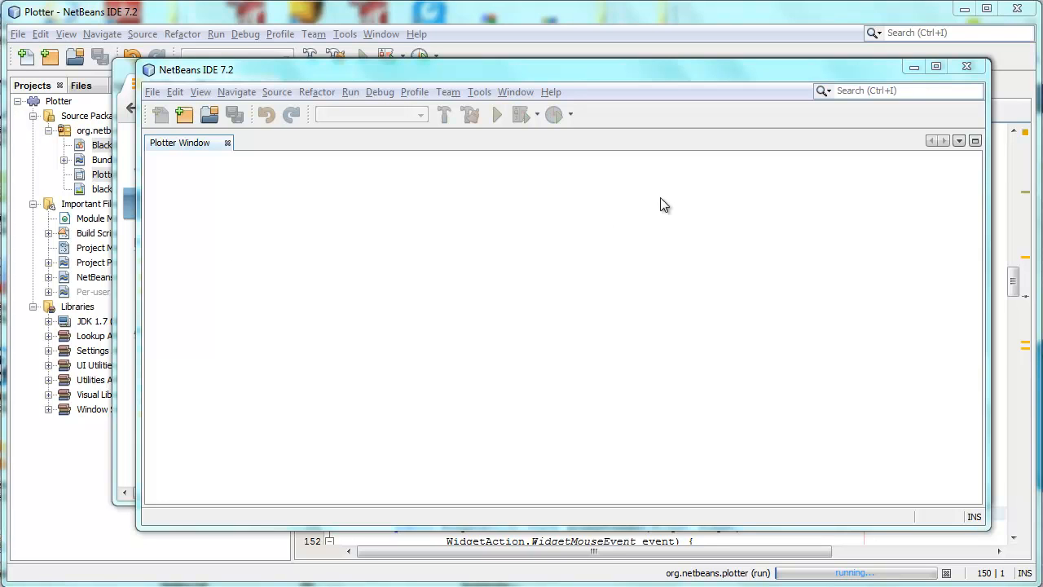
{"action": "mouse_move", "coordinate": [659, 310]}
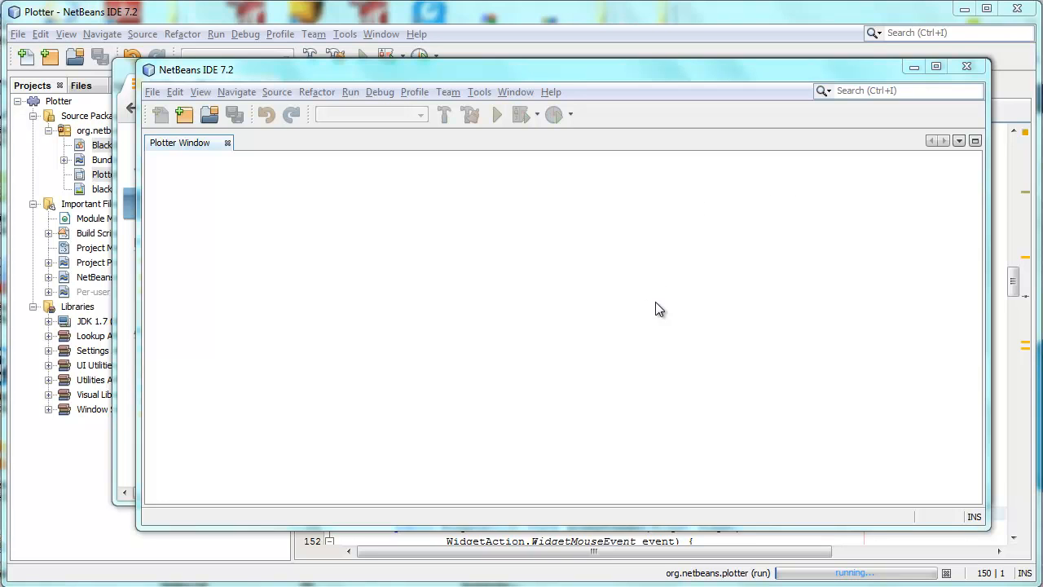
{"action": "mouse_move", "coordinate": [362, 274]}
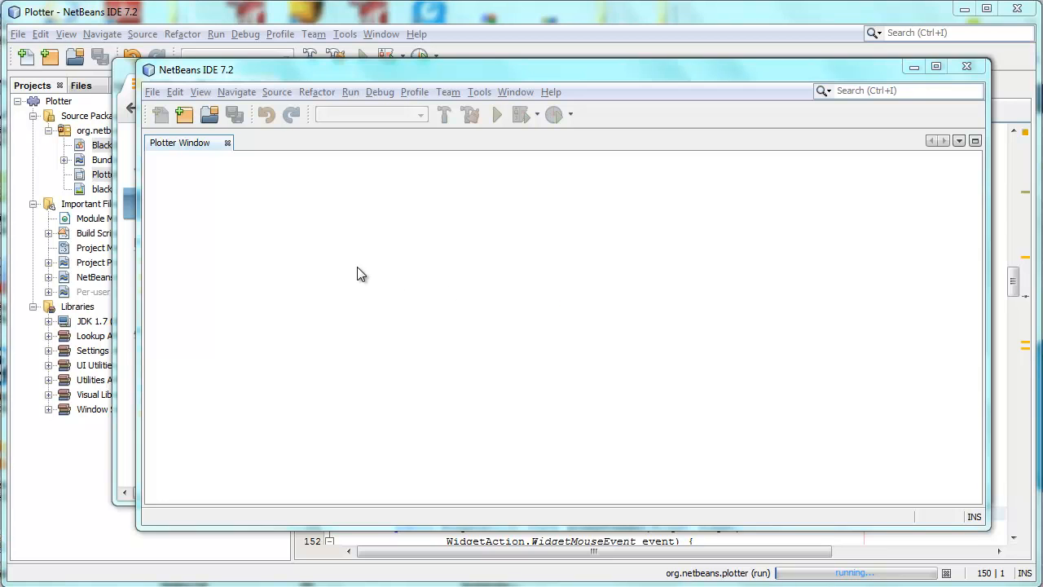
- Place two dots, the second below the first, and connect the first to the second with a line
{"action": "left_click", "coordinate": [364, 274]}
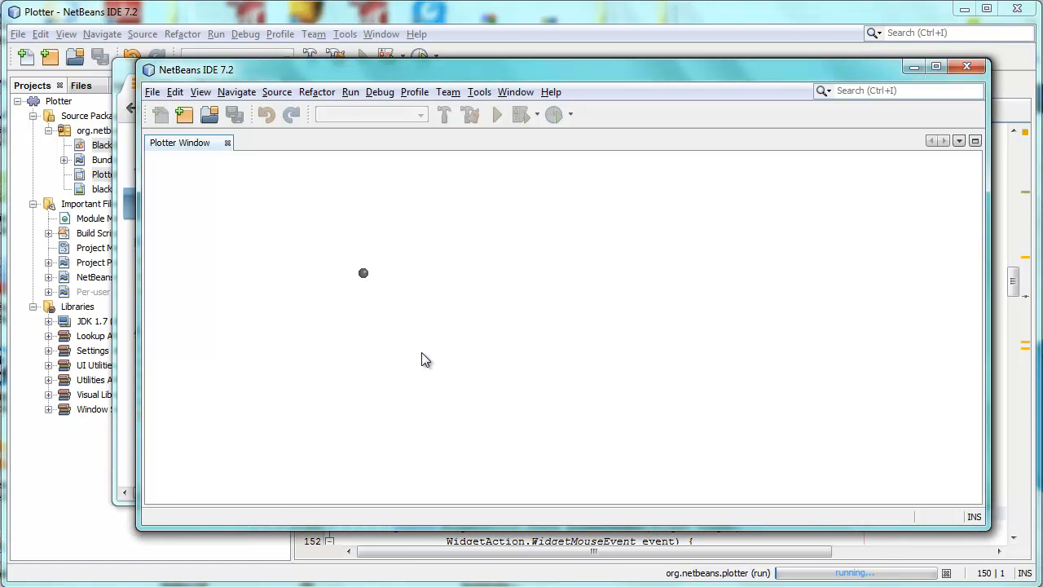
{"action": "left_click", "coordinate": [427, 359]}
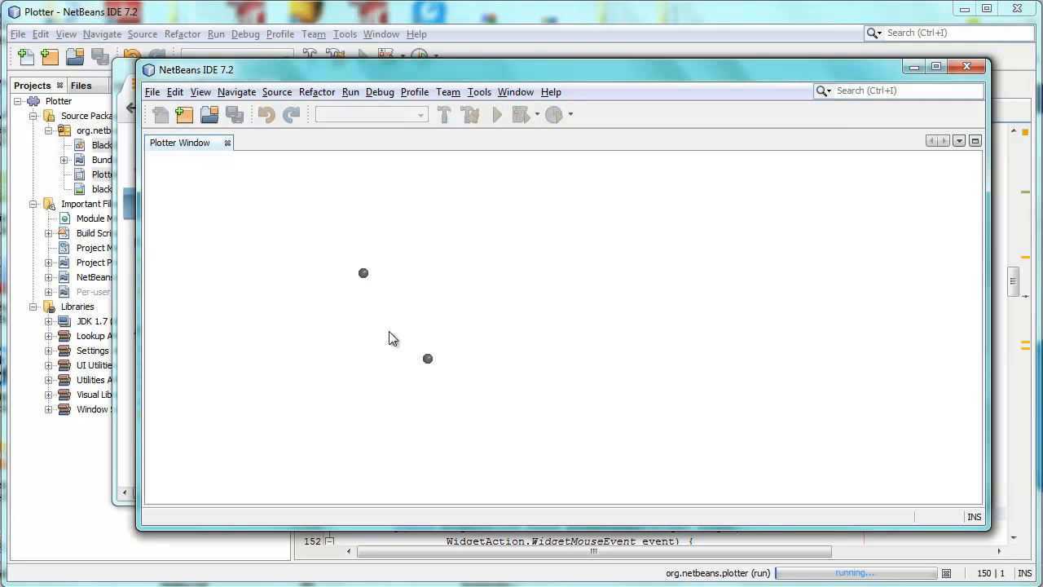
{"action": "mouse_move", "coordinate": [544, 287]}
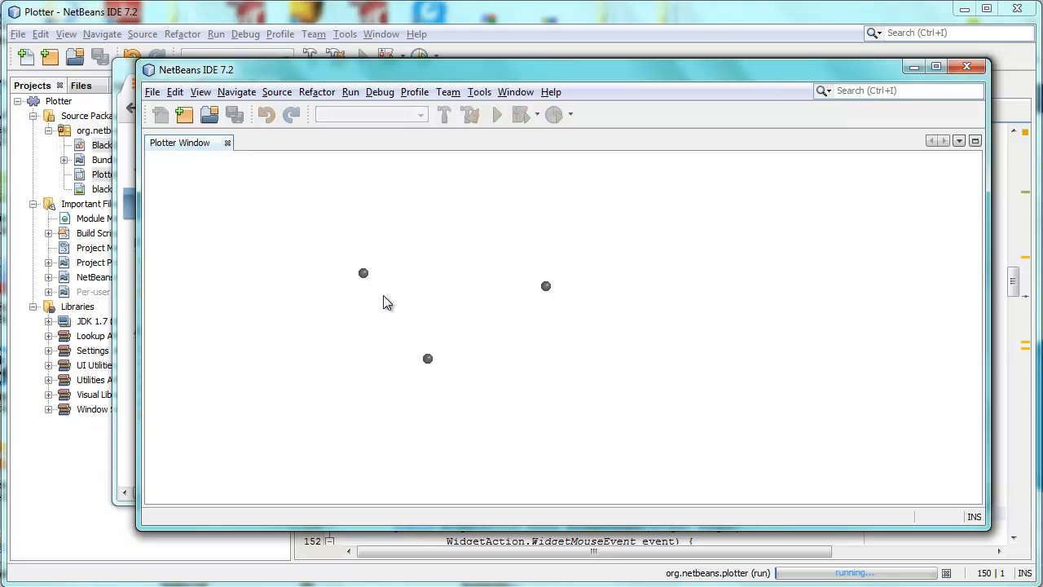
{"action": "left_click_drag", "start_coordinate": [363, 272], "coordinate": [391, 329]}
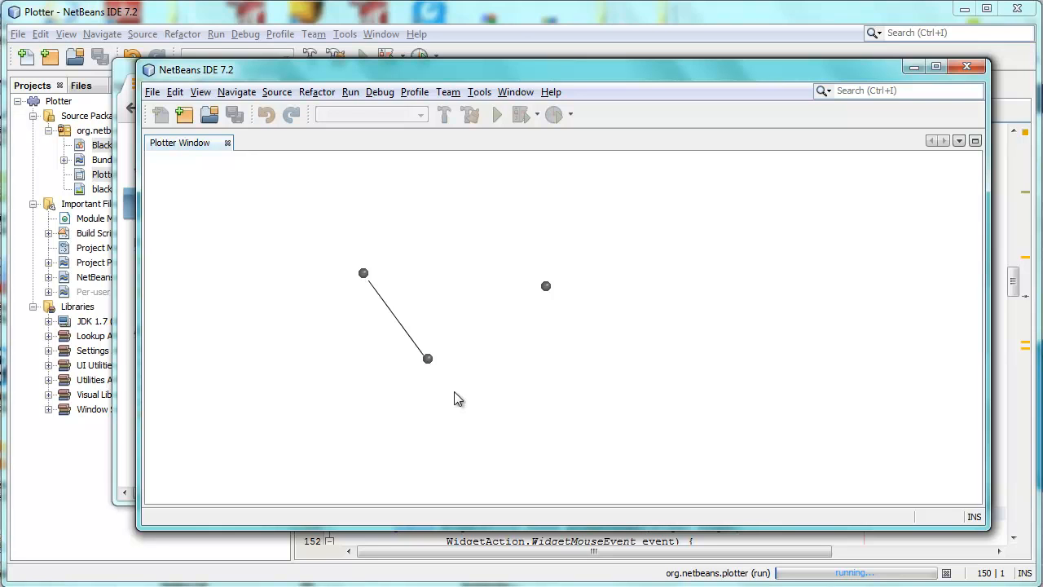
{"action": "mouse_move", "coordinate": [339, 261]}
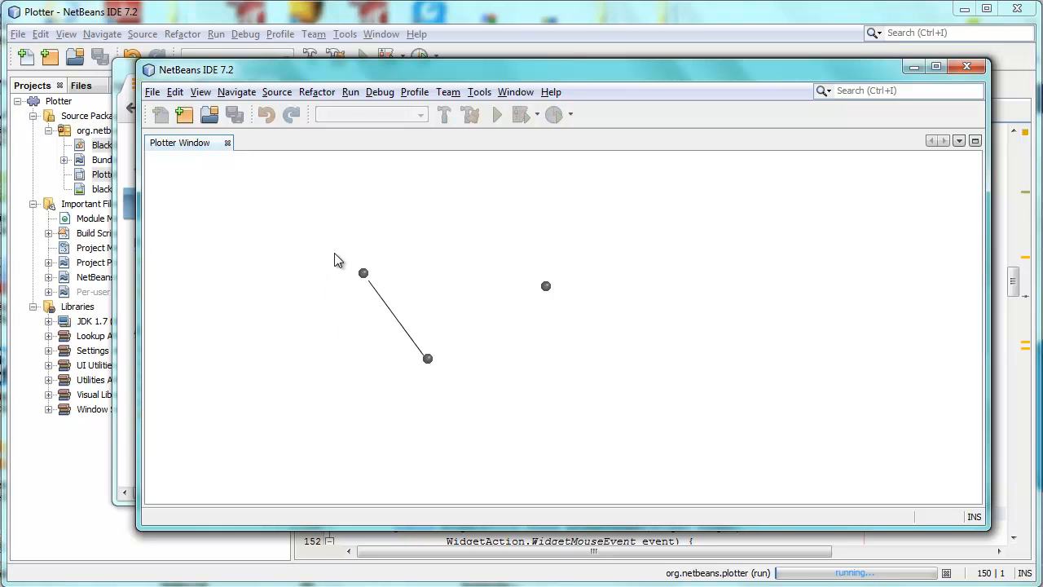
{"action": "mouse_move", "coordinate": [339, 262]}
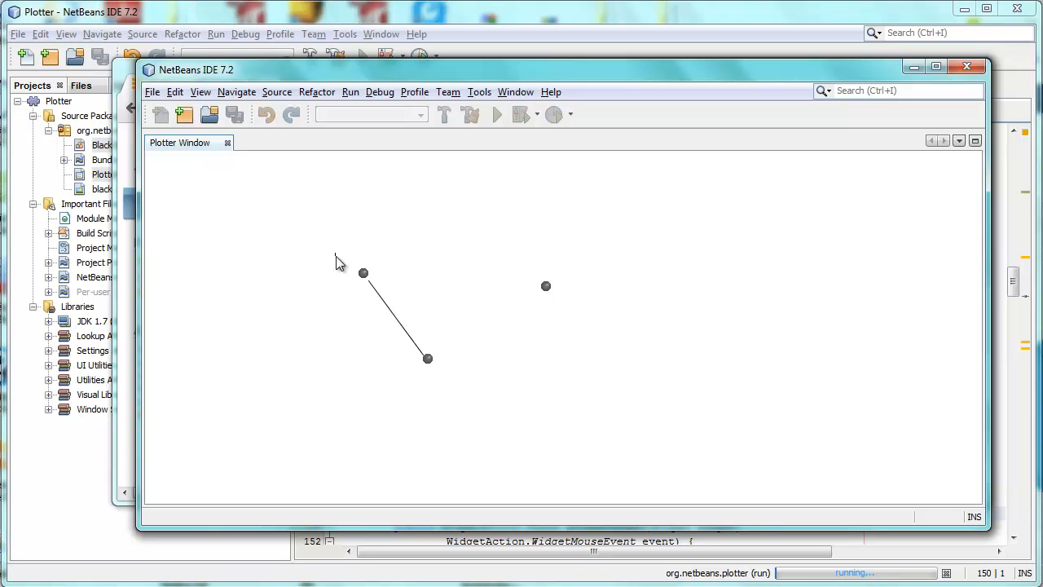
- Rubber-band select the connected pair and drag it up and to the left to a new spot
{"action": "left_click", "coordinate": [362, 272]}
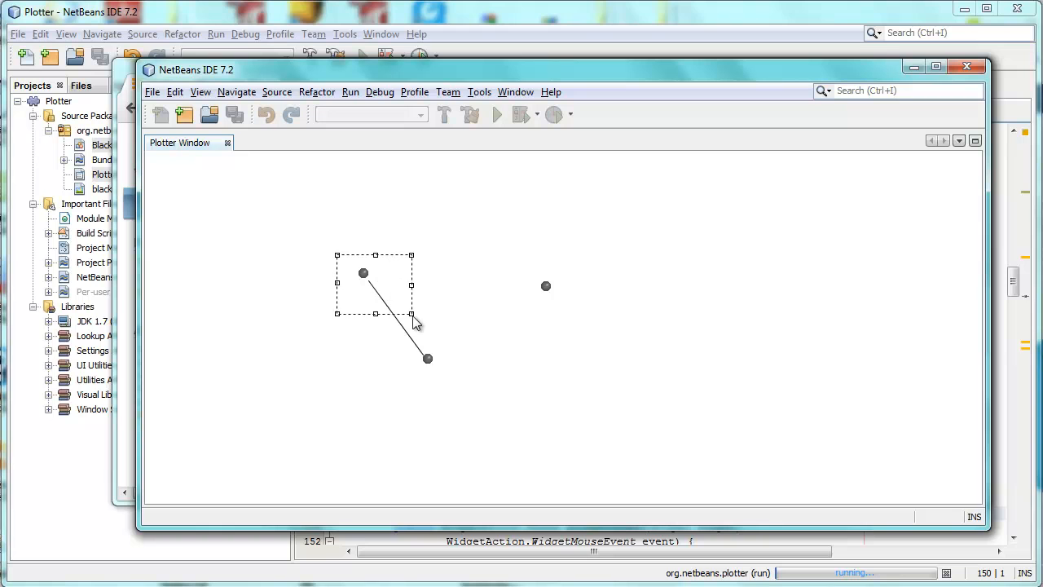
{"action": "left_click_drag", "start_coordinate": [411, 313], "coordinate": [463, 383]}
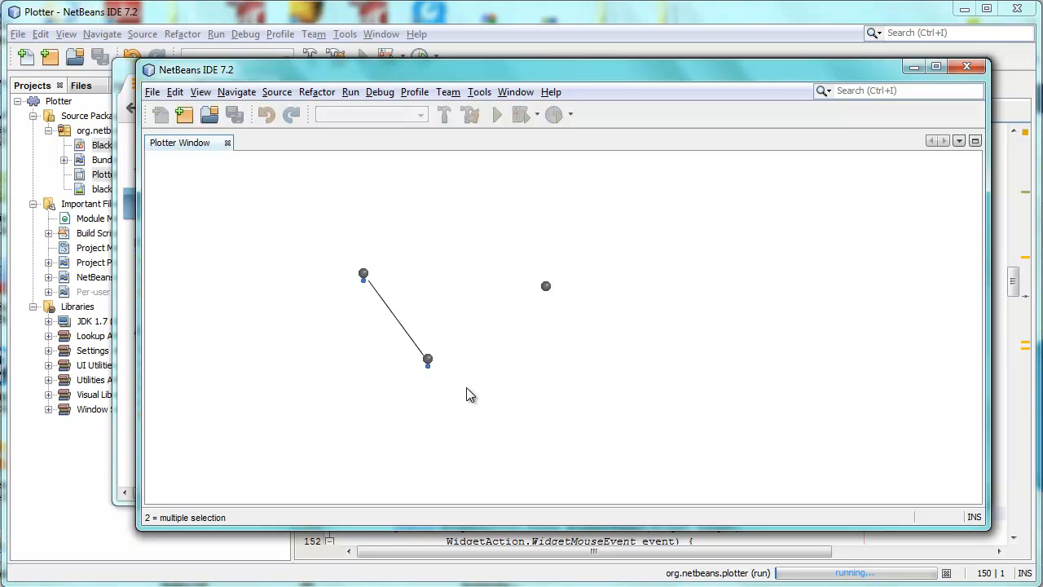
{"action": "mouse_move", "coordinate": [463, 386]}
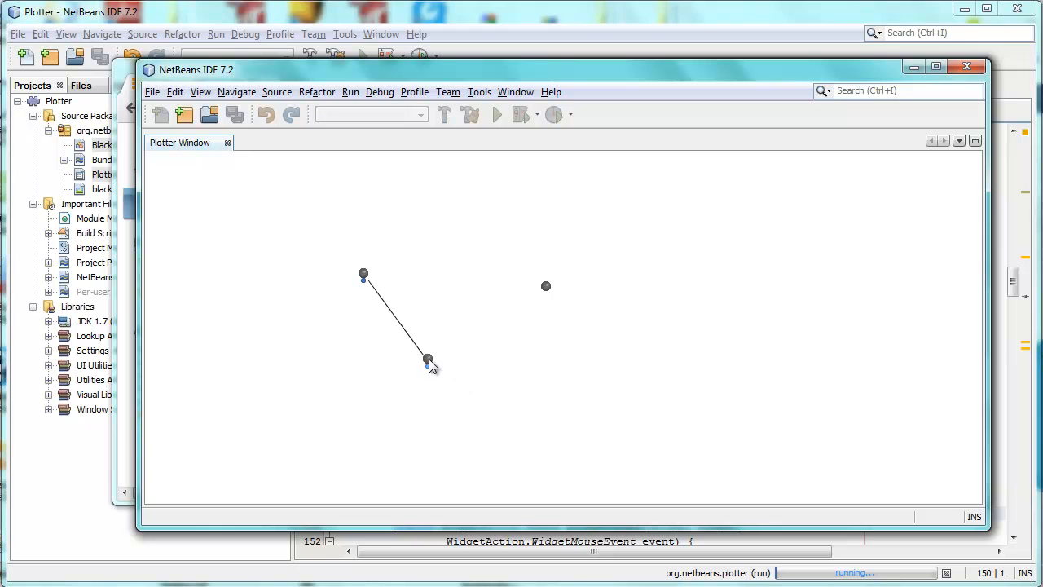
{"action": "left_click_drag", "start_coordinate": [430, 360], "coordinate": [415, 341]}
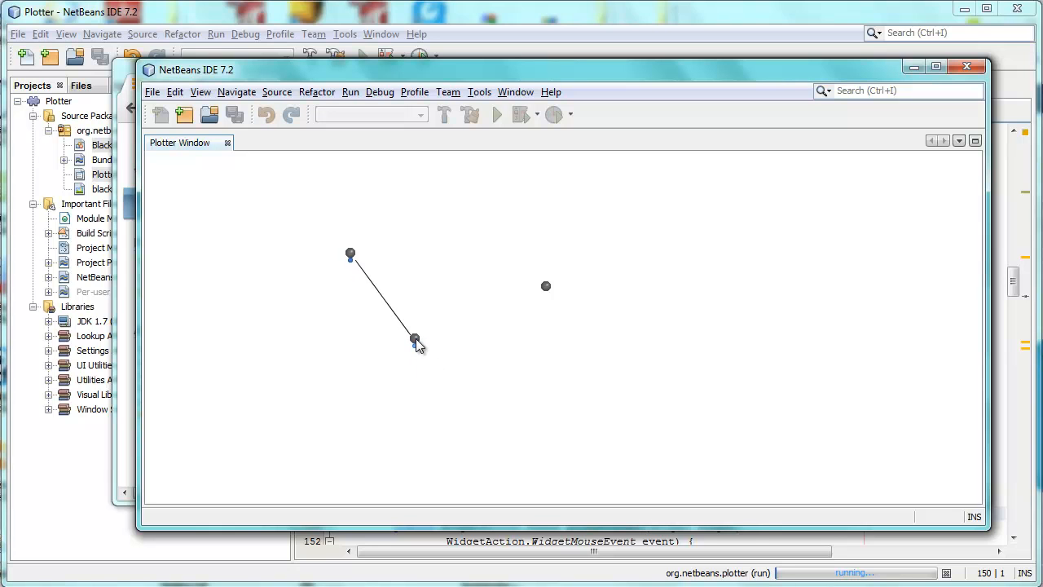
{"action": "left_click_drag", "start_coordinate": [415, 339], "coordinate": [349, 300]}
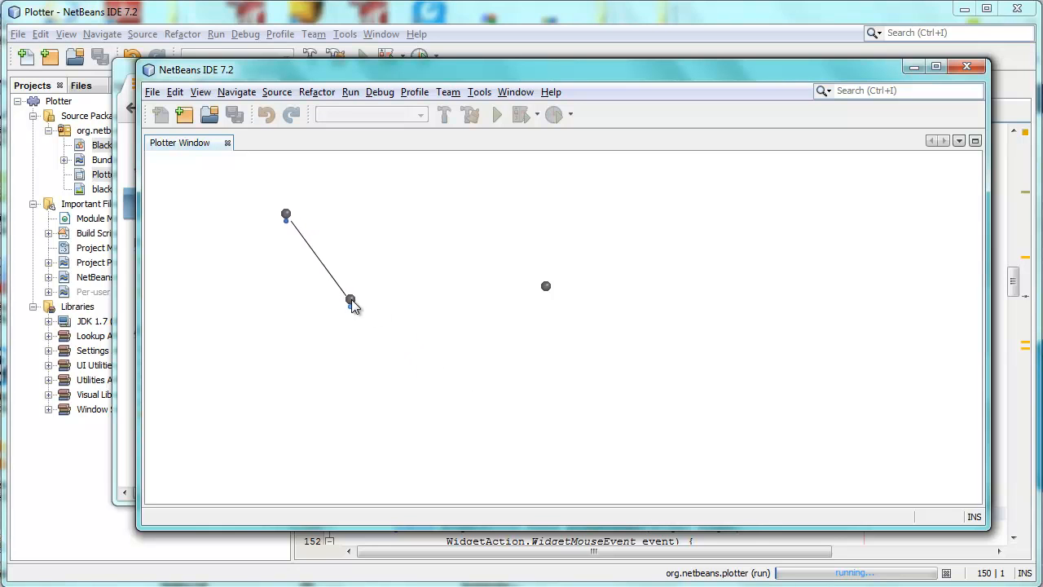
{"action": "left_click_drag", "start_coordinate": [350, 300], "coordinate": [371, 340]}
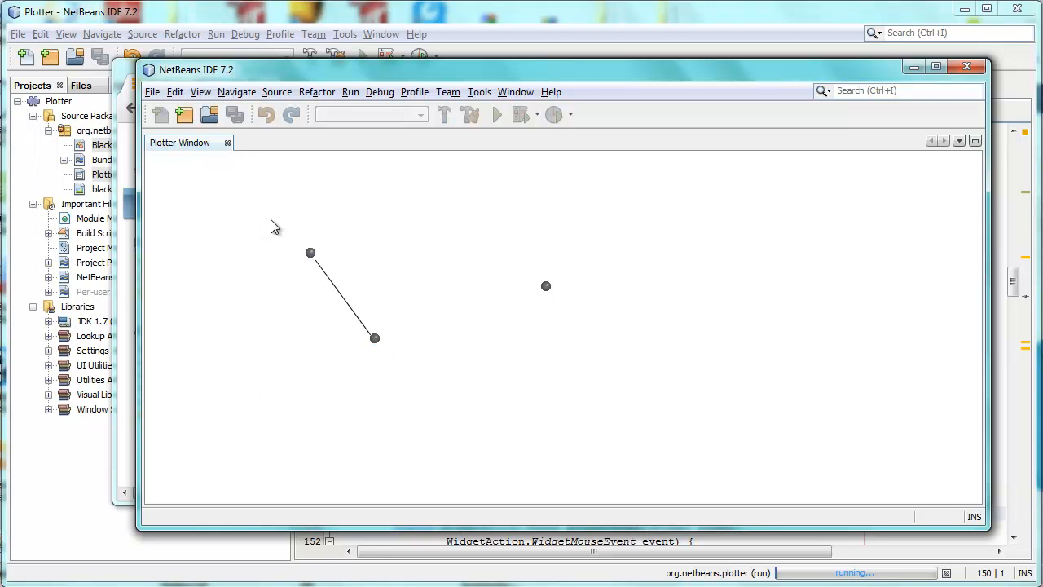
{"action": "mouse_move", "coordinate": [279, 231]}
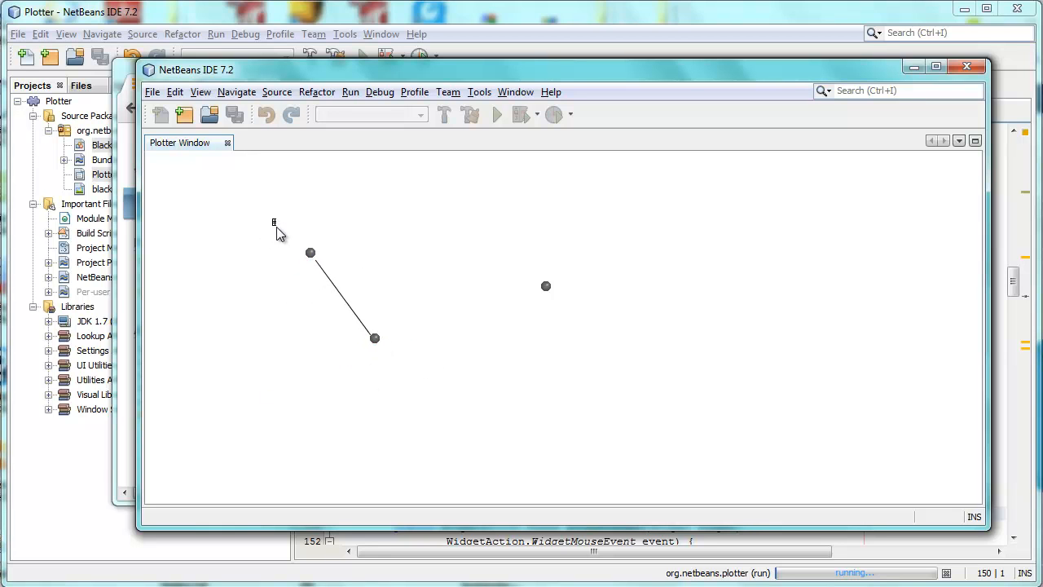
- Rubber-band select all three dots together as one group
{"action": "left_click_drag", "start_coordinate": [274, 222], "coordinate": [509, 337]}
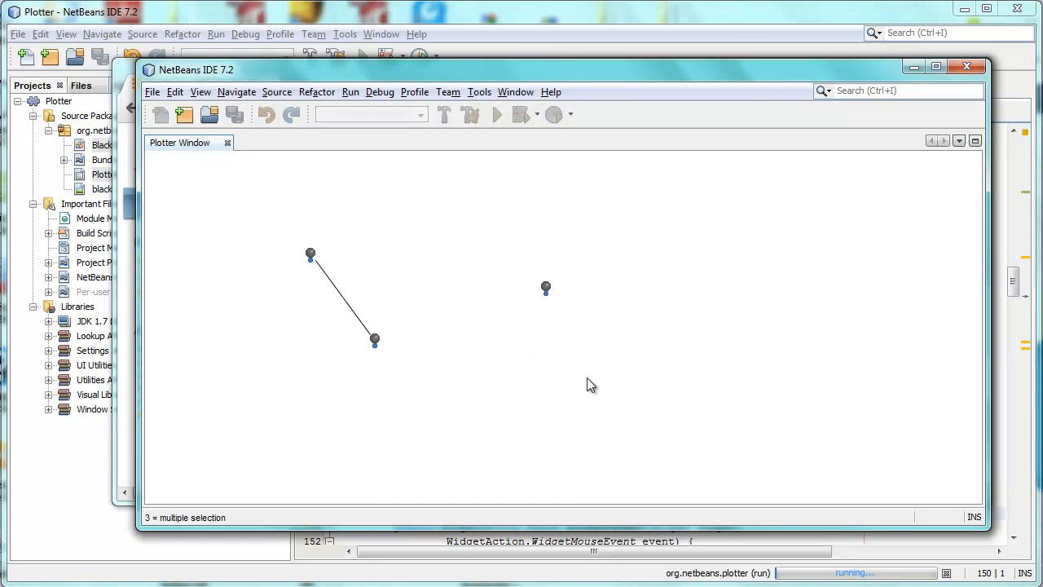
{"action": "mouse_move", "coordinate": [546, 290]}
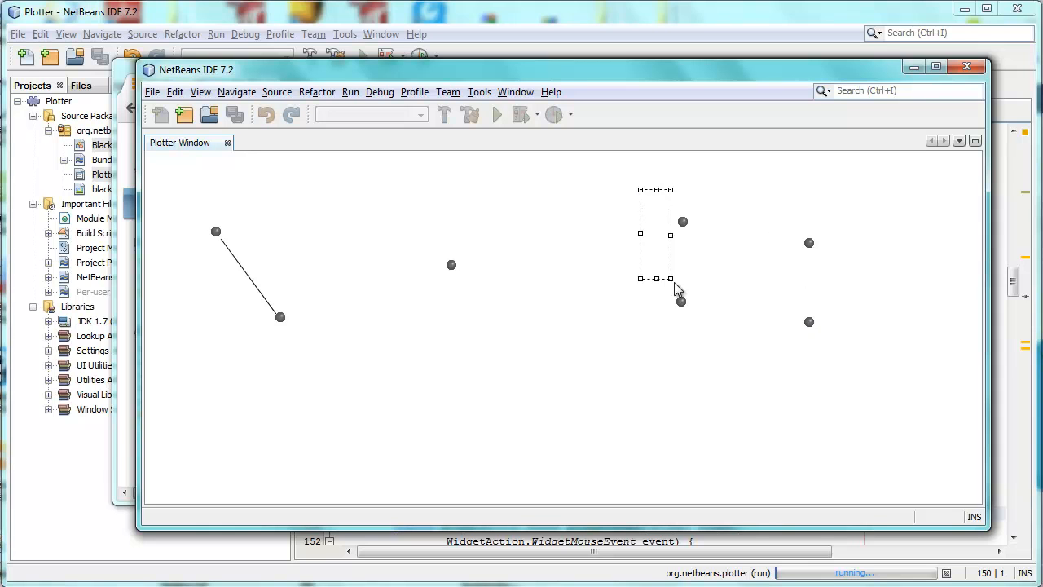
- Rubber-band select the four dots on the right side of the canvas
{"action": "left_click_drag", "start_coordinate": [682, 290], "coordinate": [850, 355]}
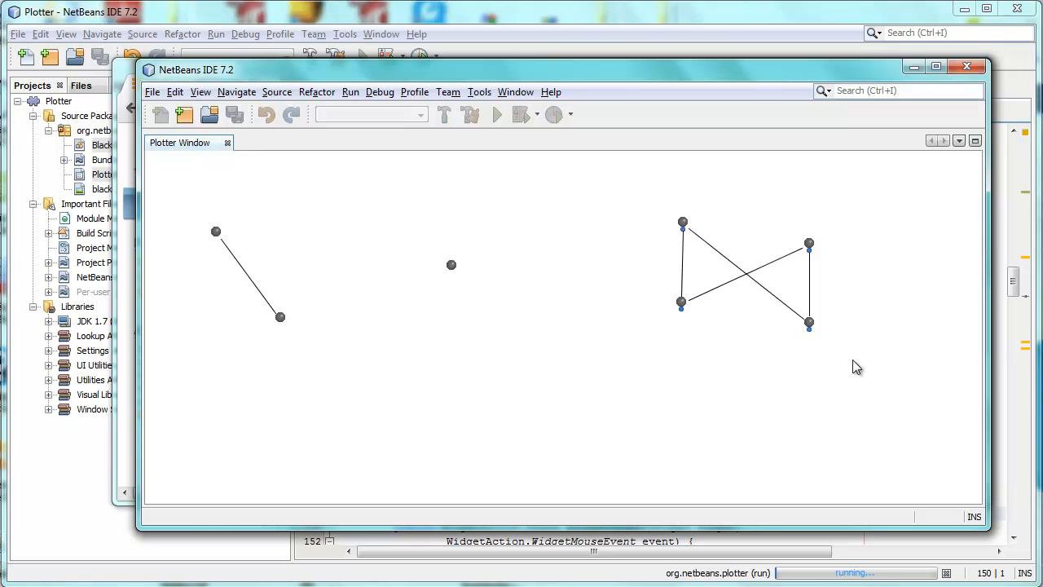
{"action": "mouse_move", "coordinate": [749, 397]}
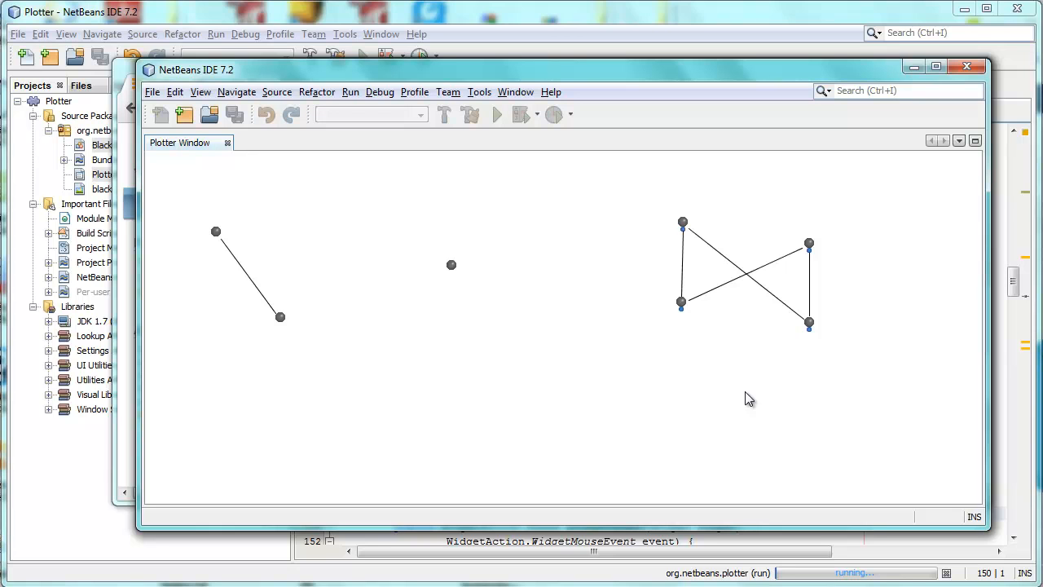
{"action": "mouse_move", "coordinate": [683, 226]}
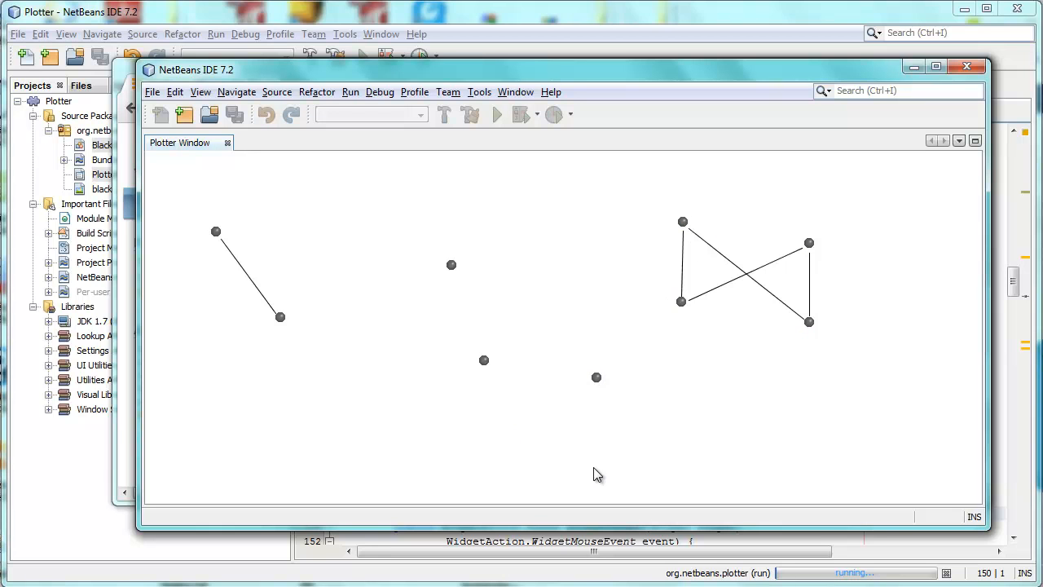
- Select the four lower-middle dots and connect them automatically with key 4
{"action": "left_click_drag", "start_coordinate": [597, 376], "coordinate": [600, 473]}
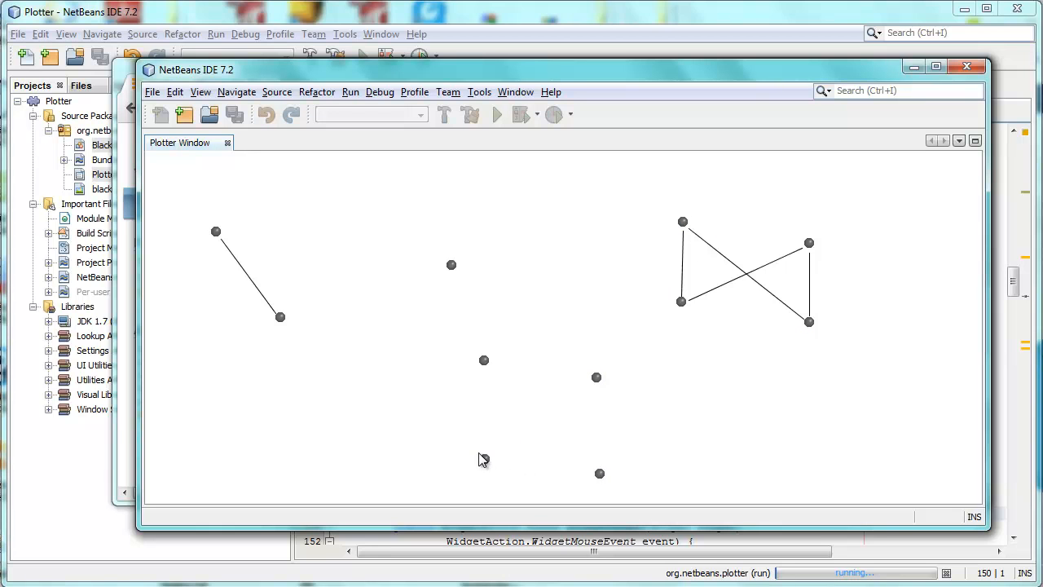
{"action": "left_click_drag", "start_coordinate": [483, 460], "coordinate": [621, 494]}
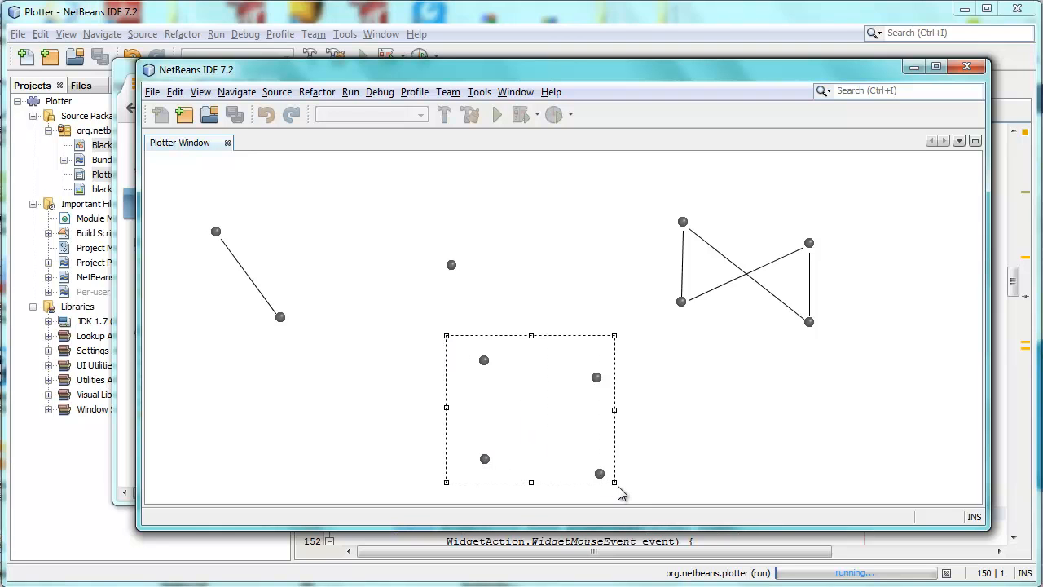
{"action": "key", "text": "4"}
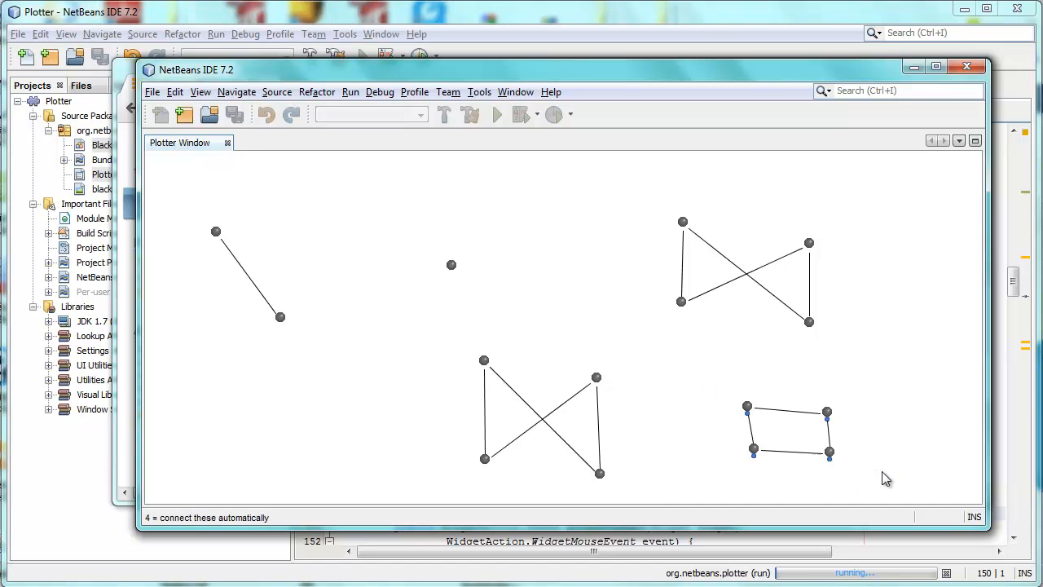
{"action": "mouse_move", "coordinate": [799, 494]}
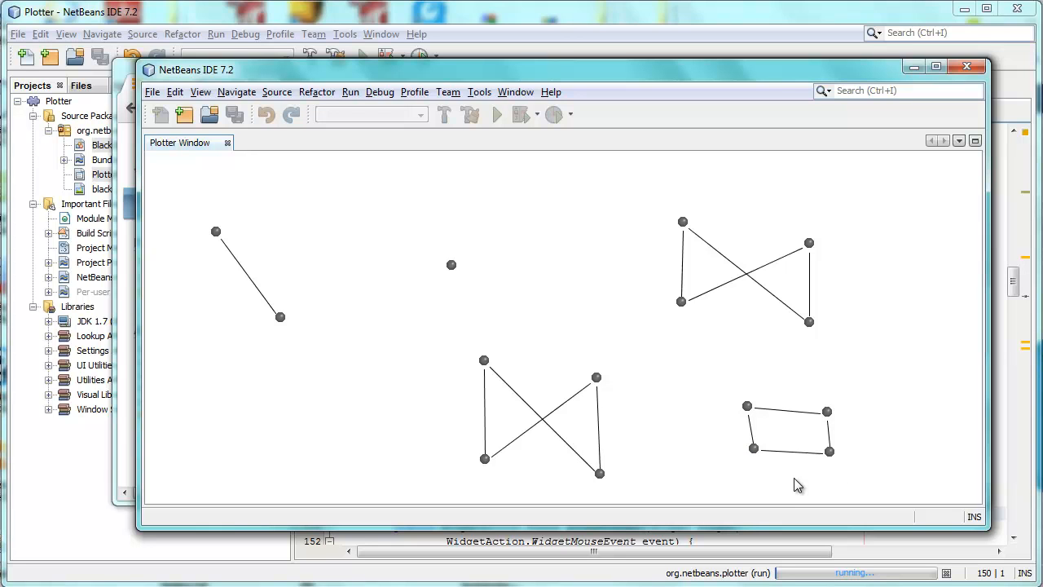
{"action": "mouse_move", "coordinate": [688, 472]}
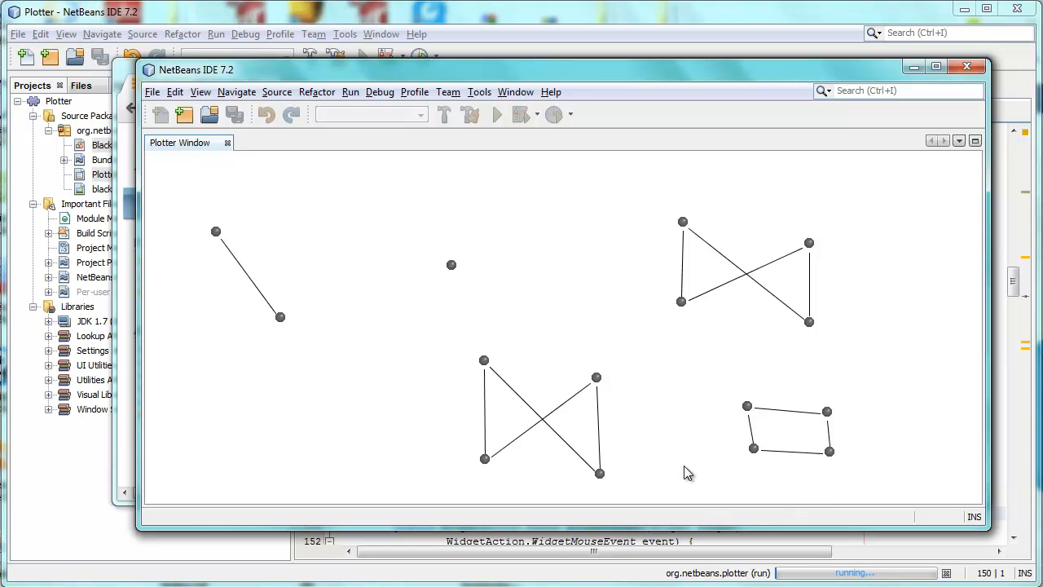
{"action": "mouse_move", "coordinate": [753, 453]}
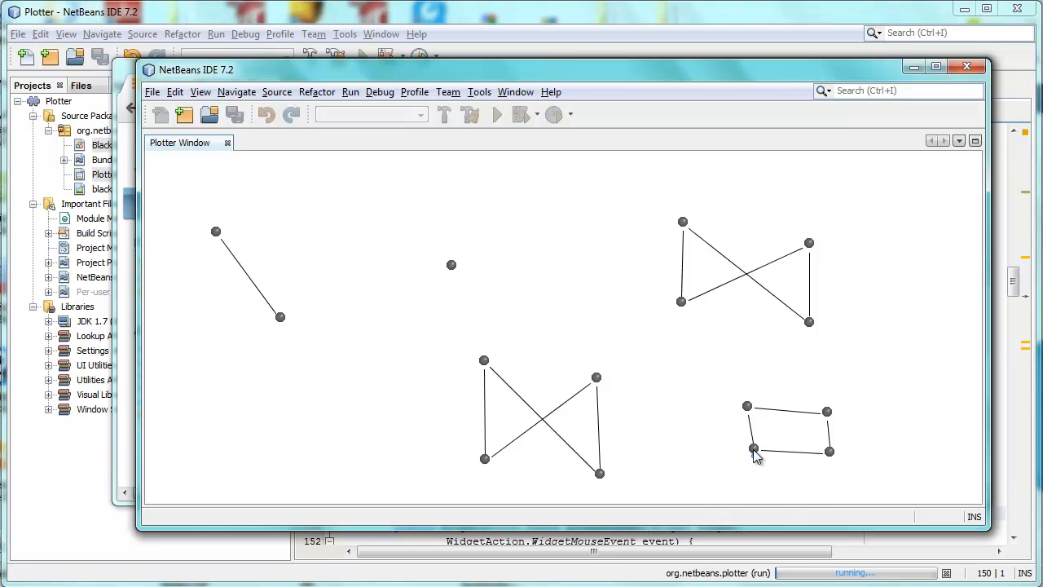
{"action": "mouse_move", "coordinate": [748, 446]}
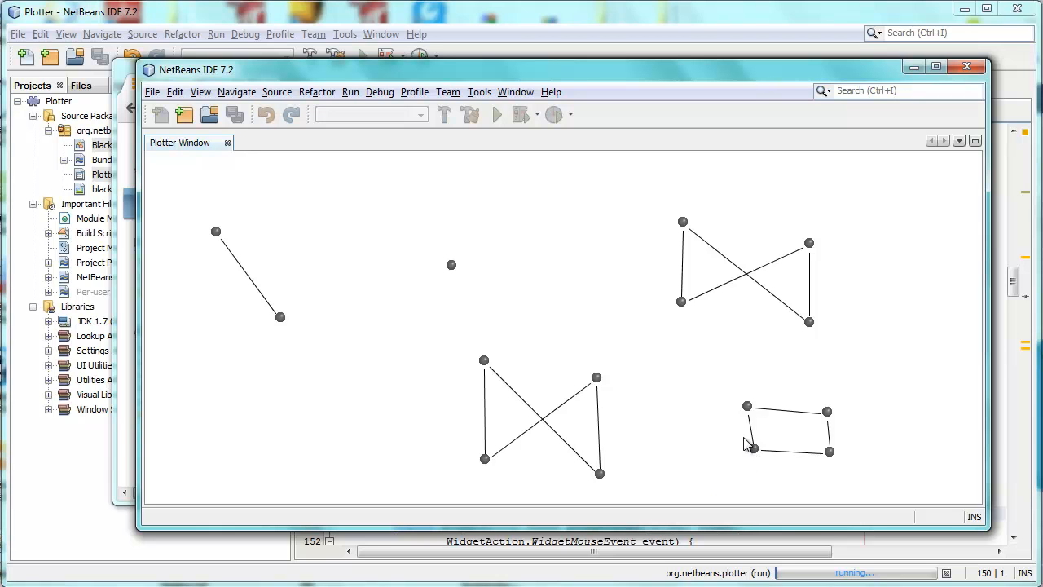
- Align the lower dots to square the rectangle, then move the four-dot rectangle to the upper left
{"action": "left_click", "coordinate": [751, 450]}
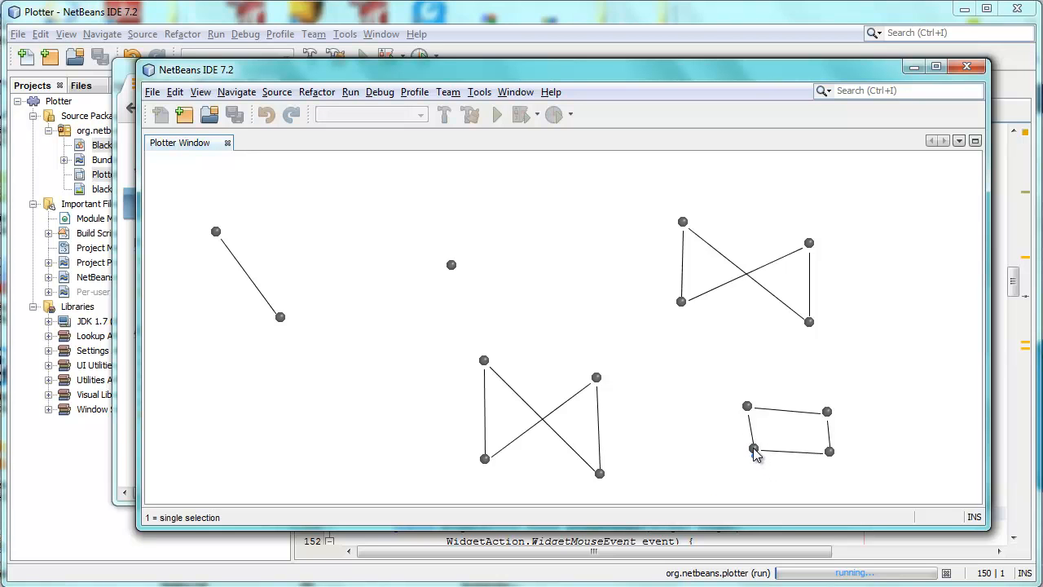
{"action": "left_click", "coordinate": [748, 452]}
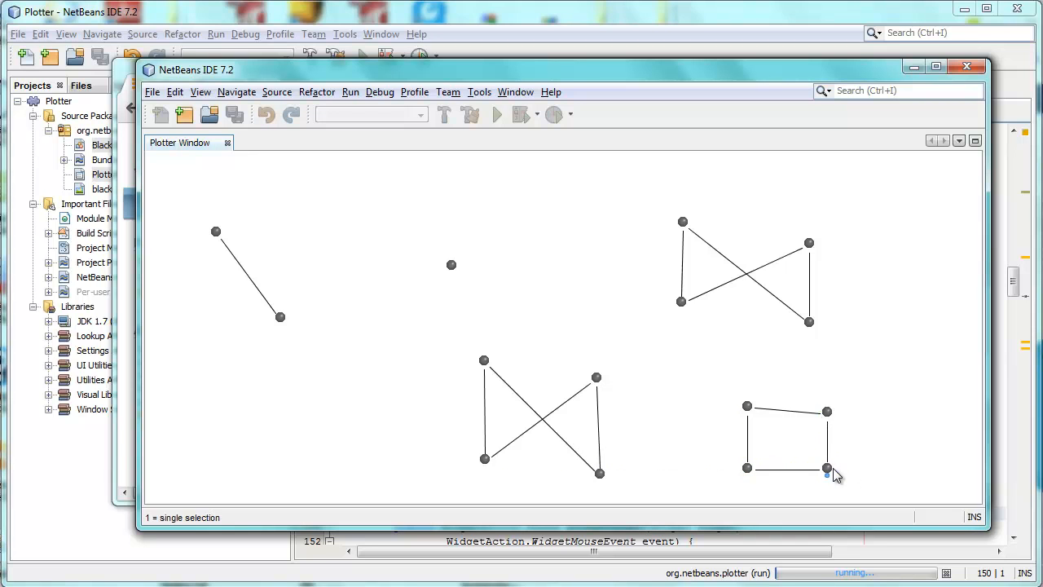
{"action": "left_click", "coordinate": [828, 411]}
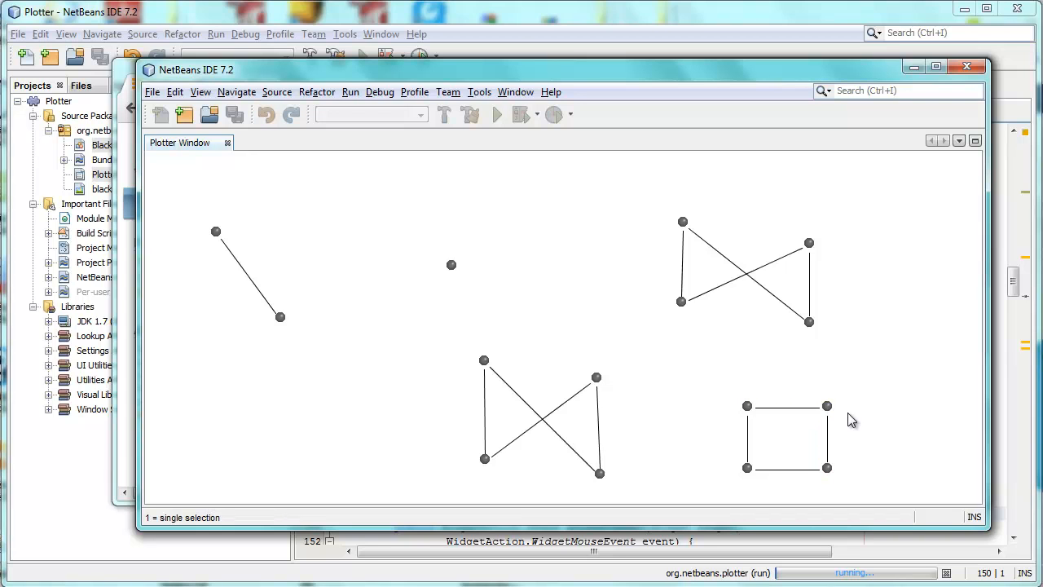
{"action": "mouse_move", "coordinate": [704, 378]}
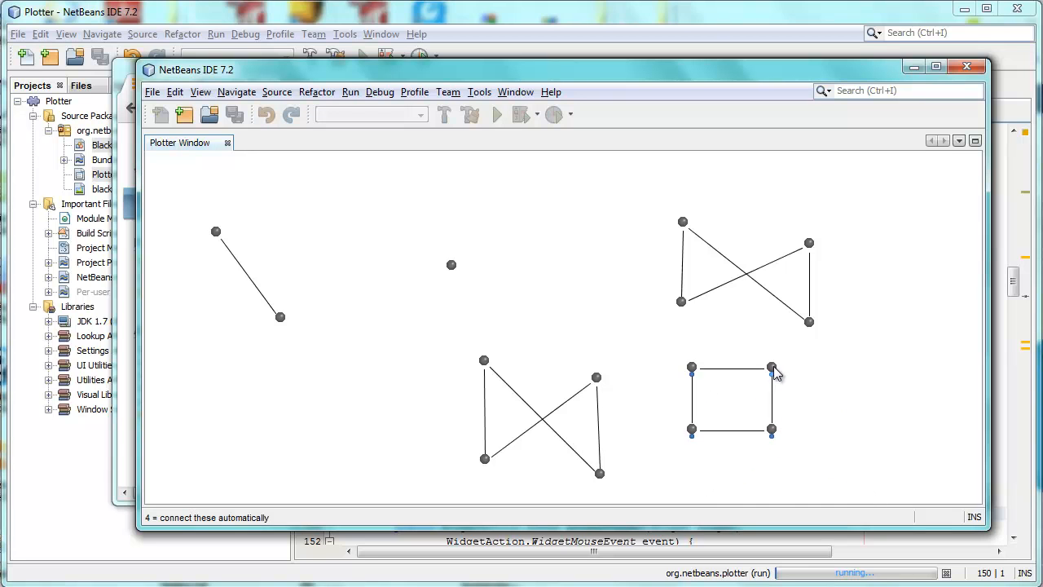
{"action": "left_click_drag", "start_coordinate": [773, 369], "coordinate": [372, 183]}
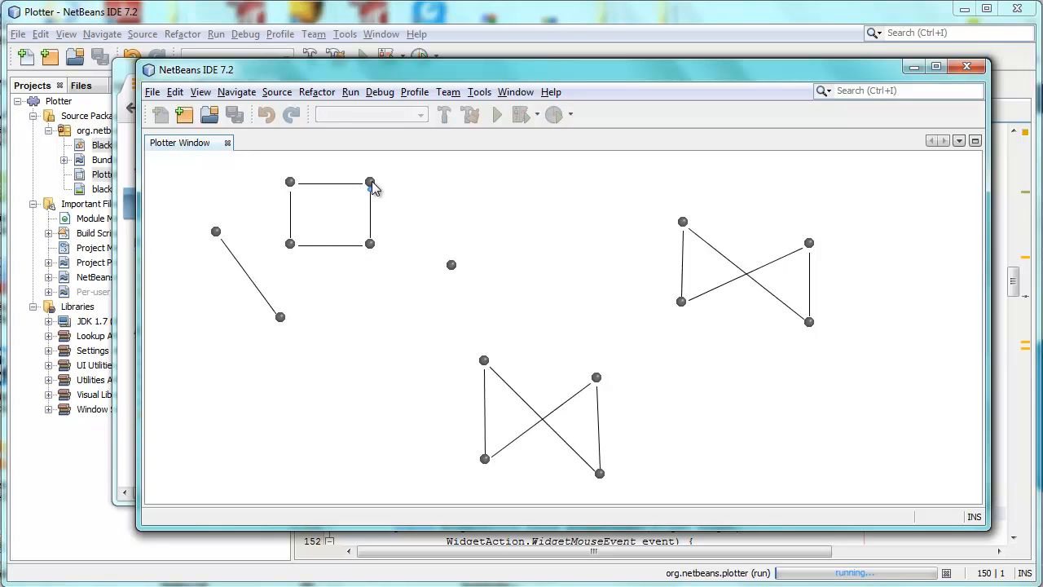
{"action": "mouse_move", "coordinate": [232, 182]}
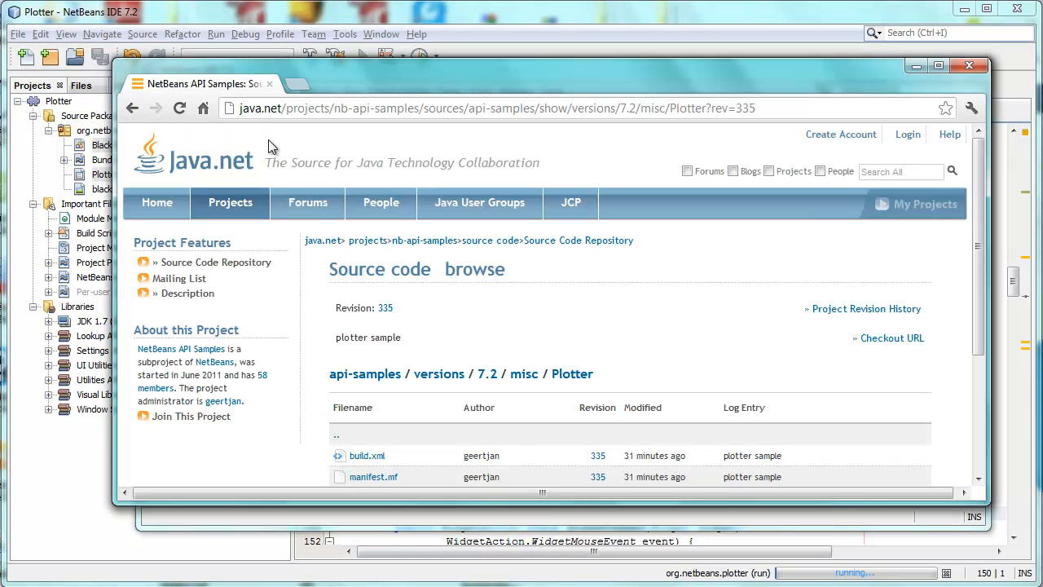
{"action": "mouse_move", "coordinate": [336, 118]}
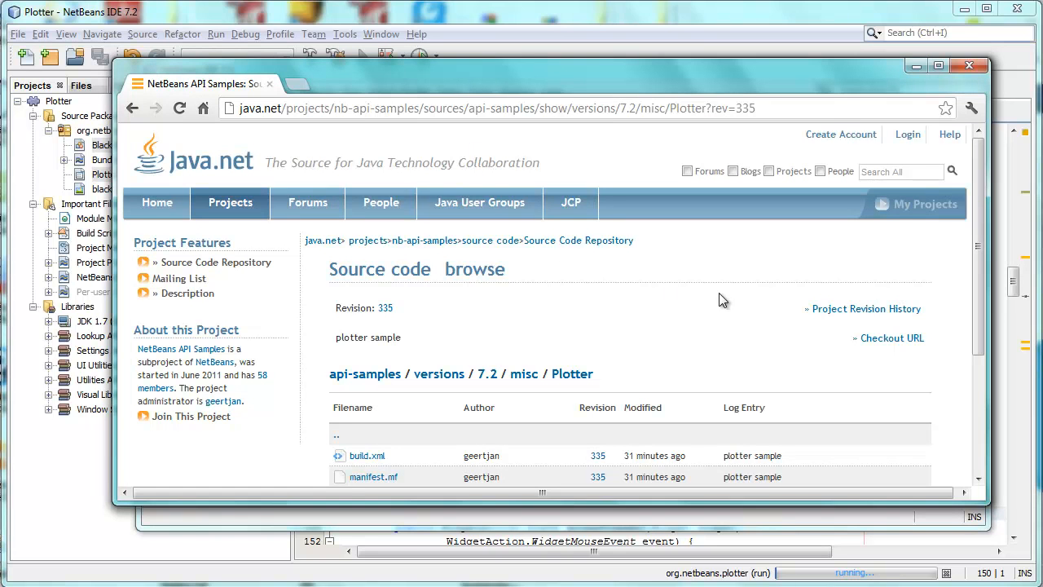
- Scroll the Plotter source listing and go up to the misc folder via the breadcrumb link
{"action": "scroll", "scroll_direction": "down", "scroll_amount": 3}
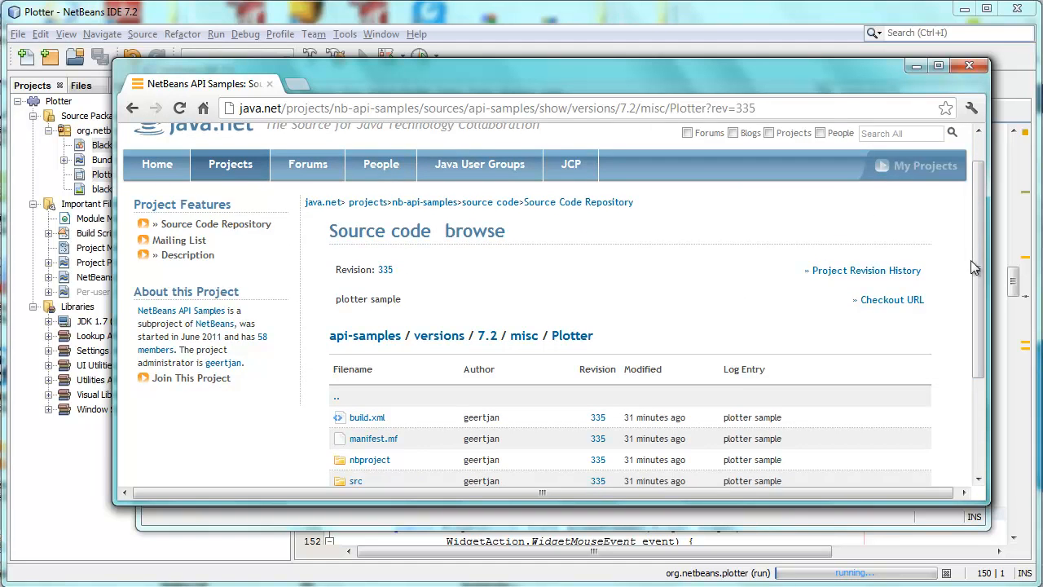
{"action": "scroll", "scroll_direction": "down", "scroll_amount": 3}
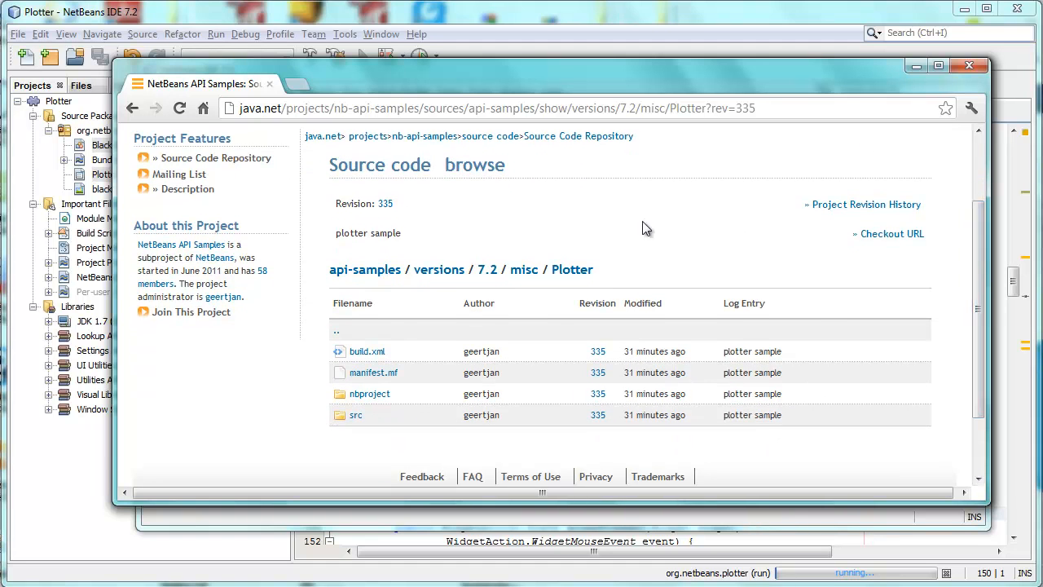
{"action": "left_click", "coordinate": [525, 269]}
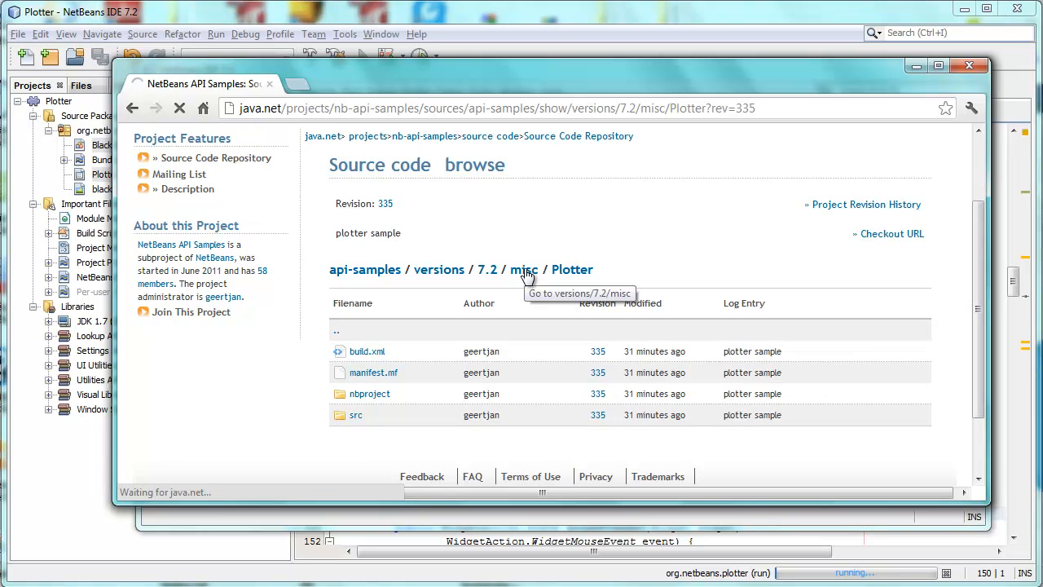
{"action": "left_click", "coordinate": [524, 269]}
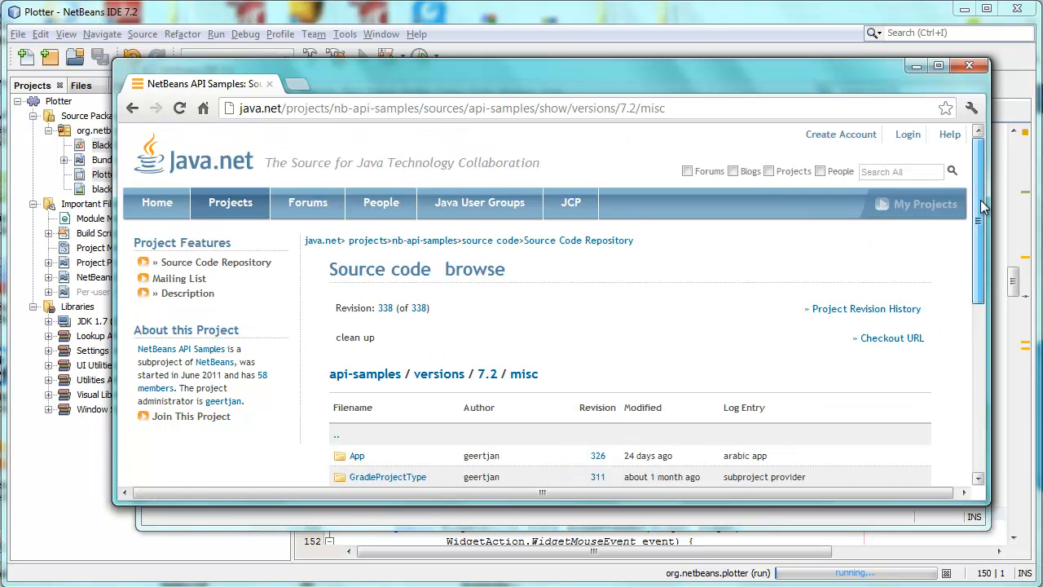
{"action": "scroll", "scroll_direction": "down", "scroll_amount": 3}
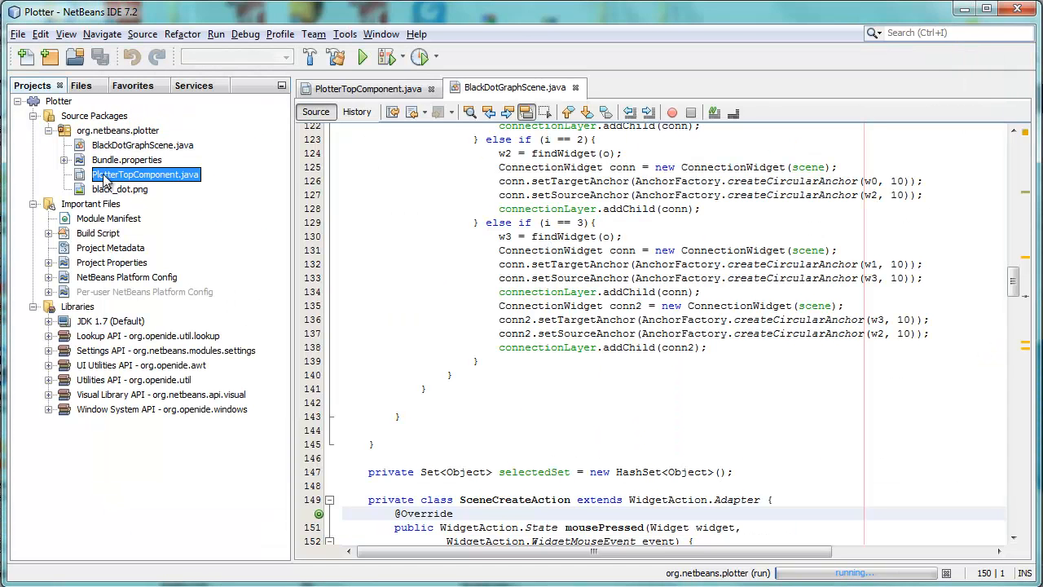
- Bring PlotterTopComponent.java into the editor and point out the line adding the scene's view
{"action": "left_click", "coordinate": [366, 88]}
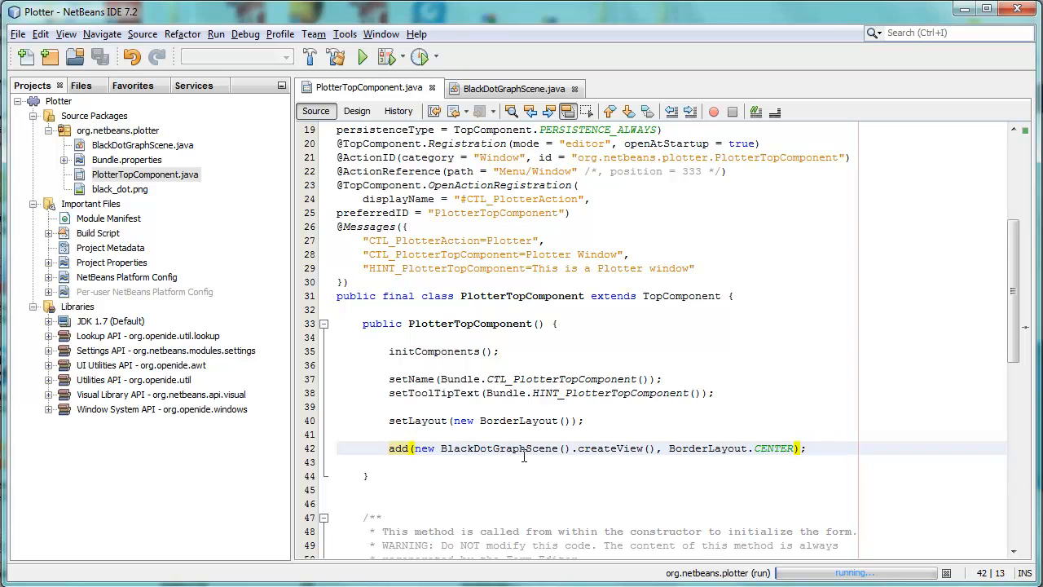
{"action": "left_click", "coordinate": [600, 448]}
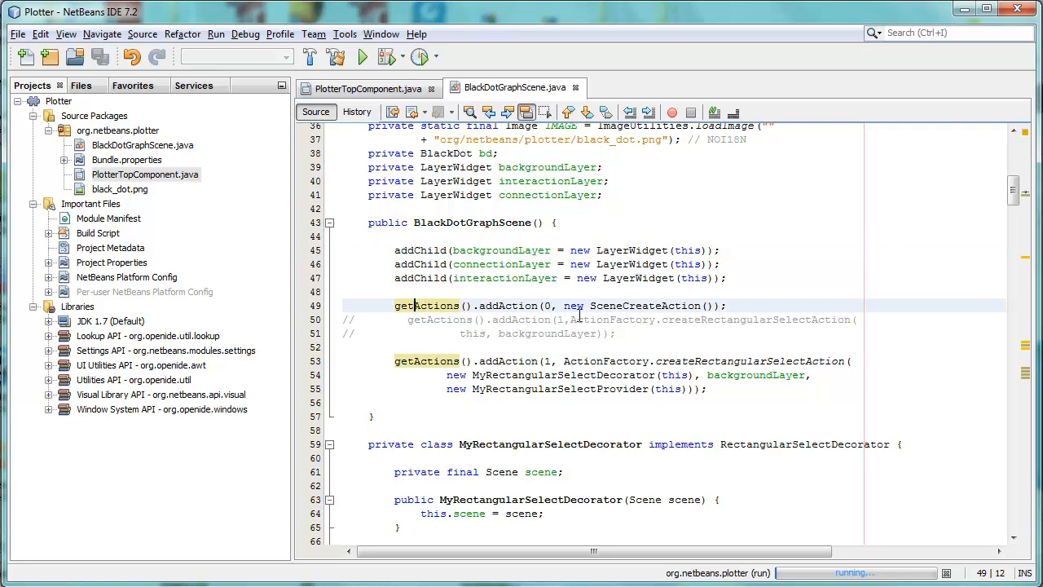
{"action": "mouse_move", "coordinate": [646, 306]}
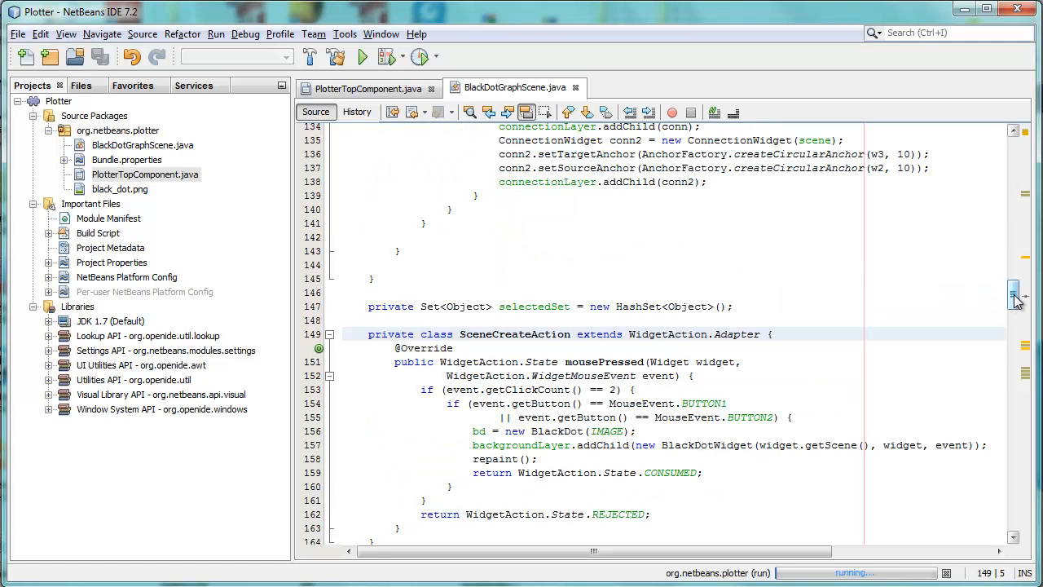
- Highlight the double-click check and the addChild BlackDotWidget call in SceneCreateAction's mousePressed
{"action": "scroll", "scroll_direction": "down", "scroll_amount": 3}
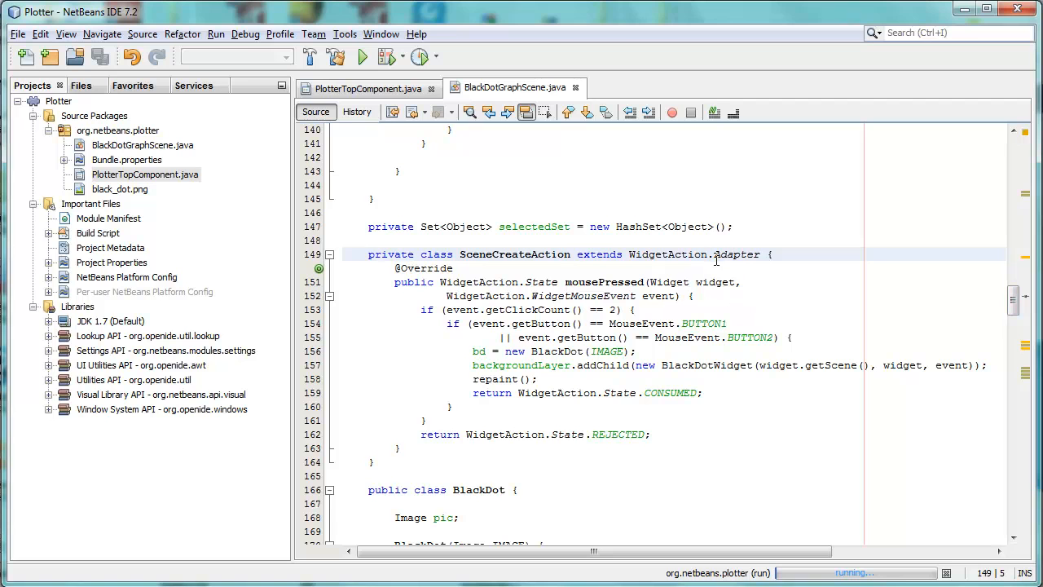
{"action": "left_click", "coordinate": [595, 282]}
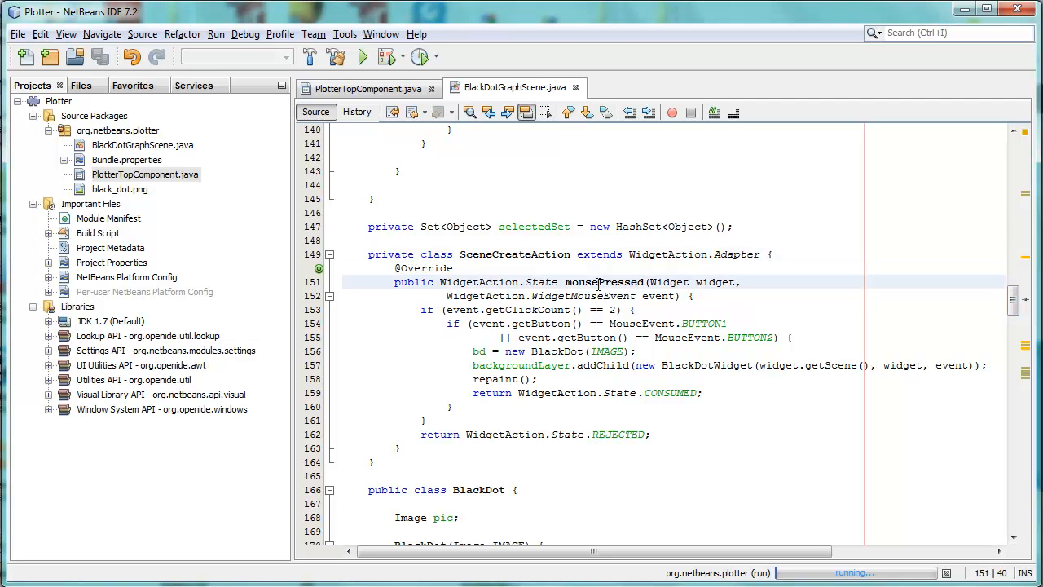
{"action": "double_click", "coordinate": [603, 282]}
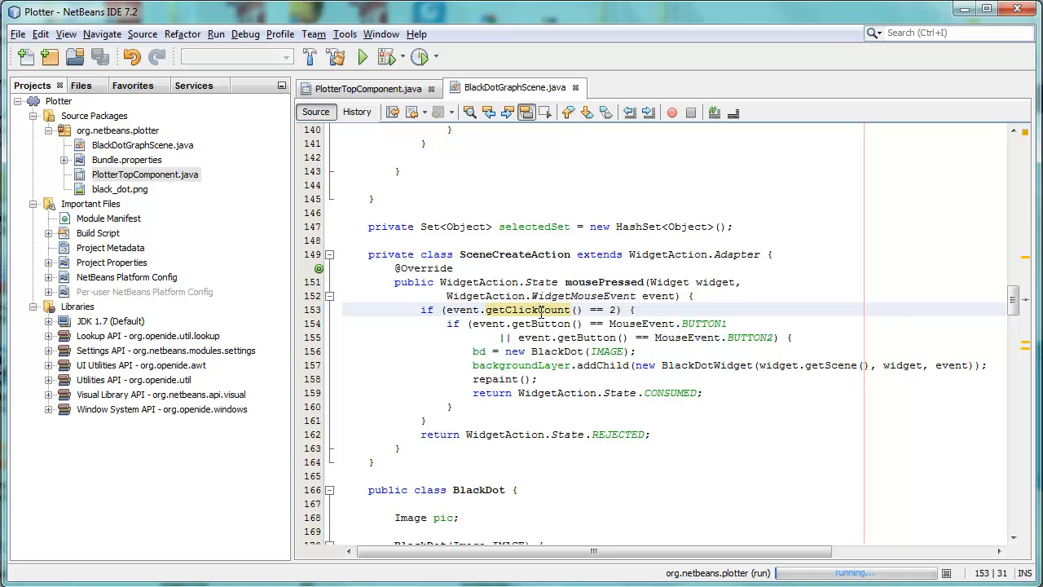
{"action": "mouse_move", "coordinate": [639, 338]}
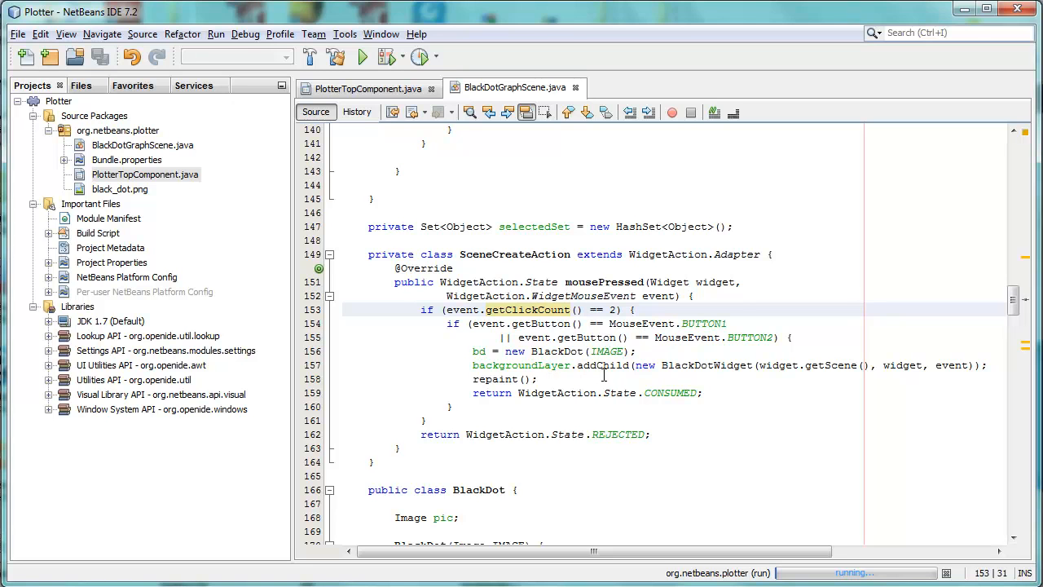
{"action": "double_click", "coordinate": [603, 365]}
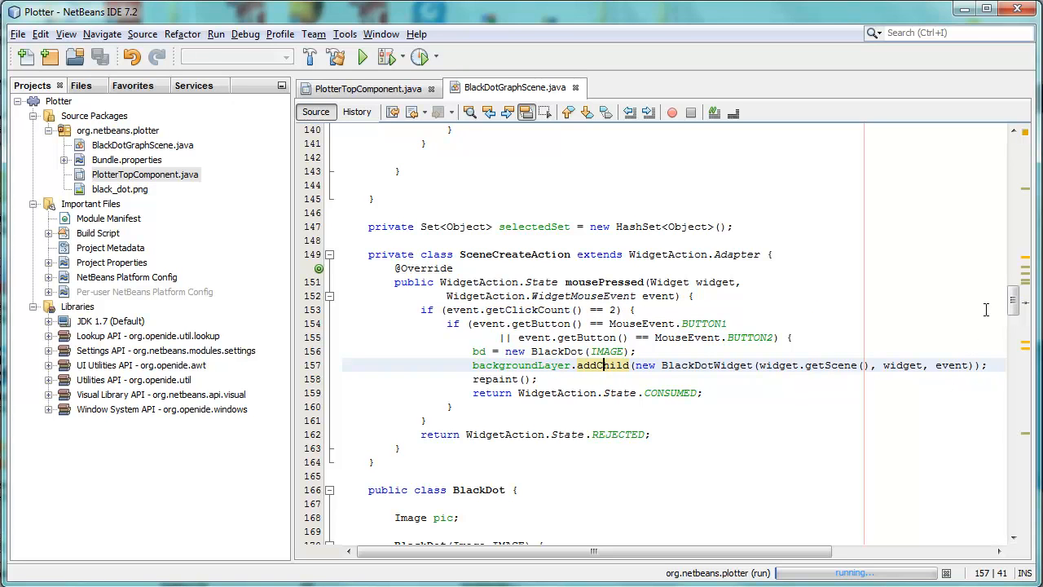
{"action": "scroll", "scroll_direction": "down", "scroll_amount": 3}
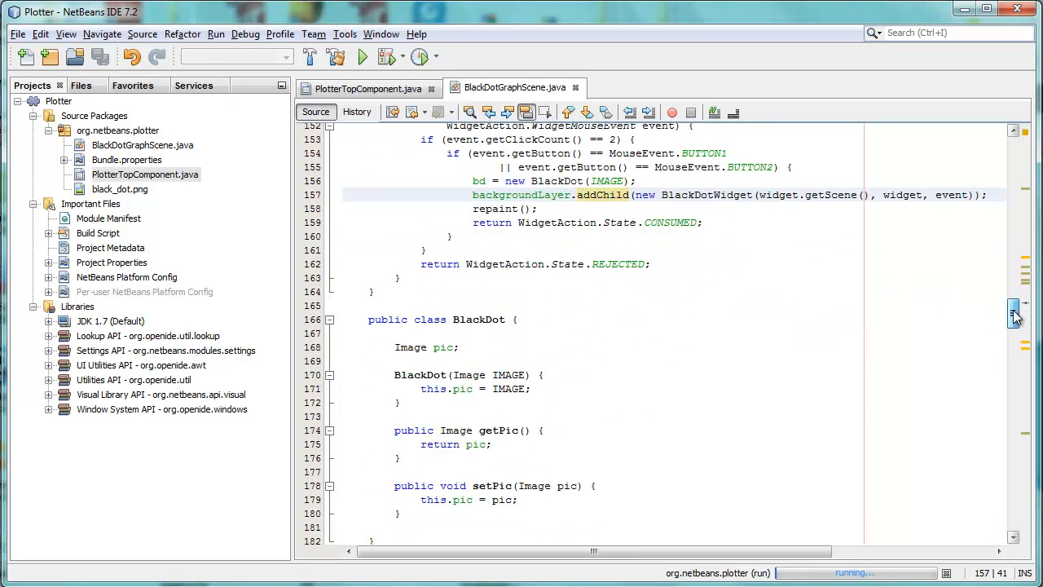
- Scroll to selectionChanged and point at the newSet.size() == 1 single-selection branch
{"action": "scroll", "scroll_direction": "down", "scroll_amount": 3}
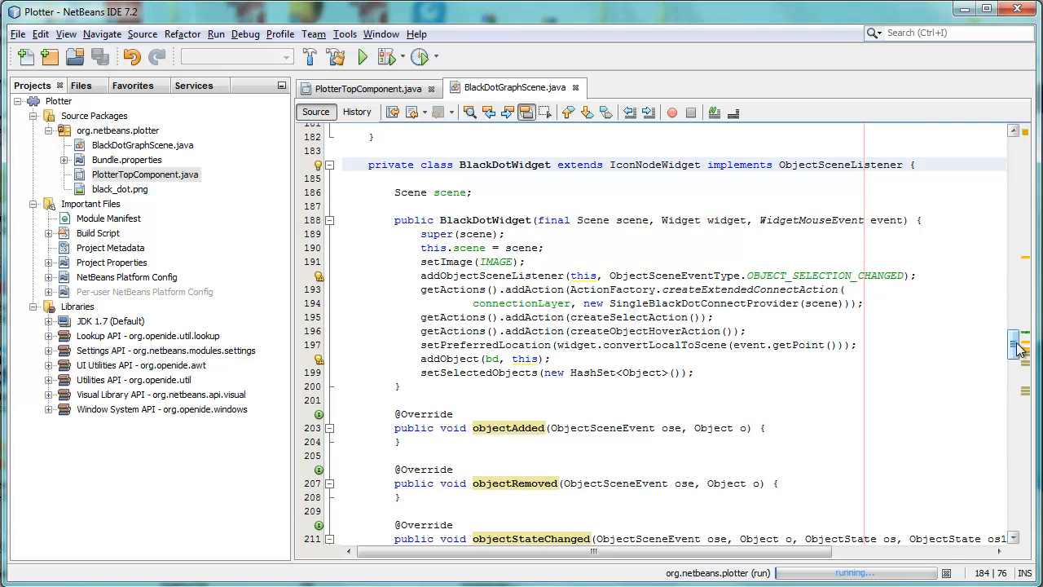
{"action": "scroll", "scroll_direction": "down", "scroll_amount": 3}
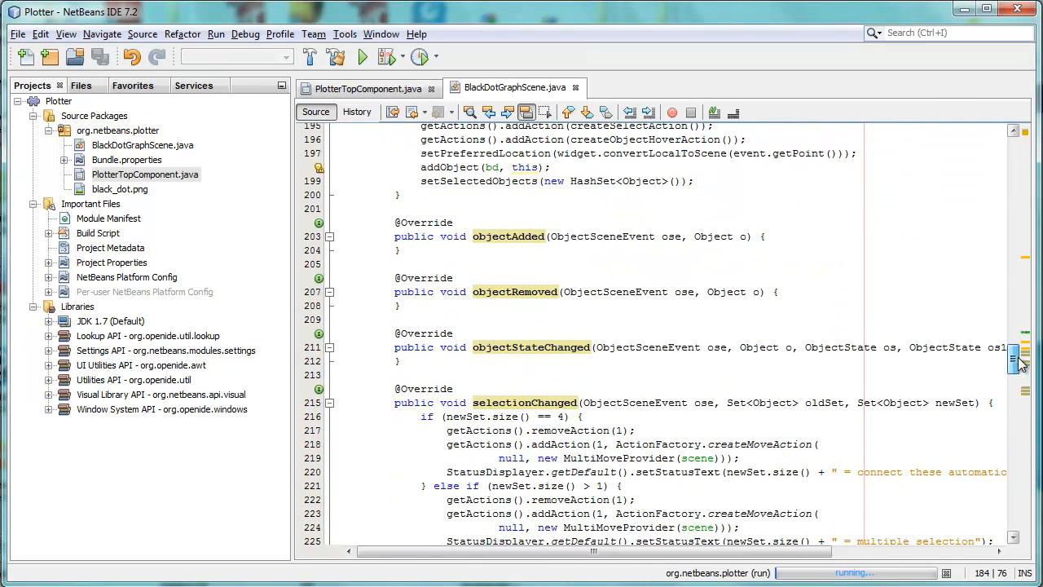
{"action": "scroll", "scroll_direction": "down", "scroll_amount": 3}
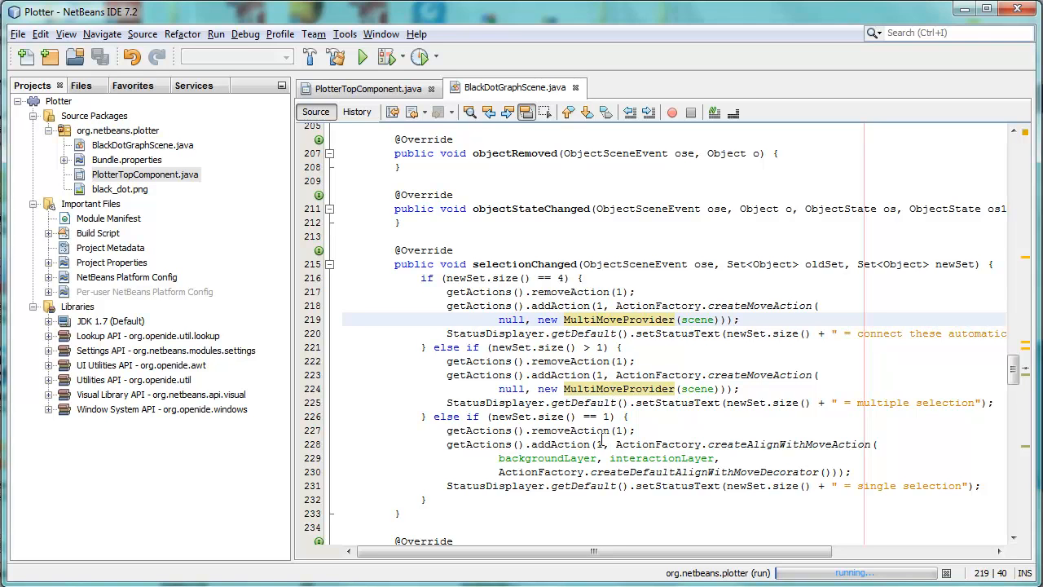
{"action": "left_click", "coordinate": [586, 417]}
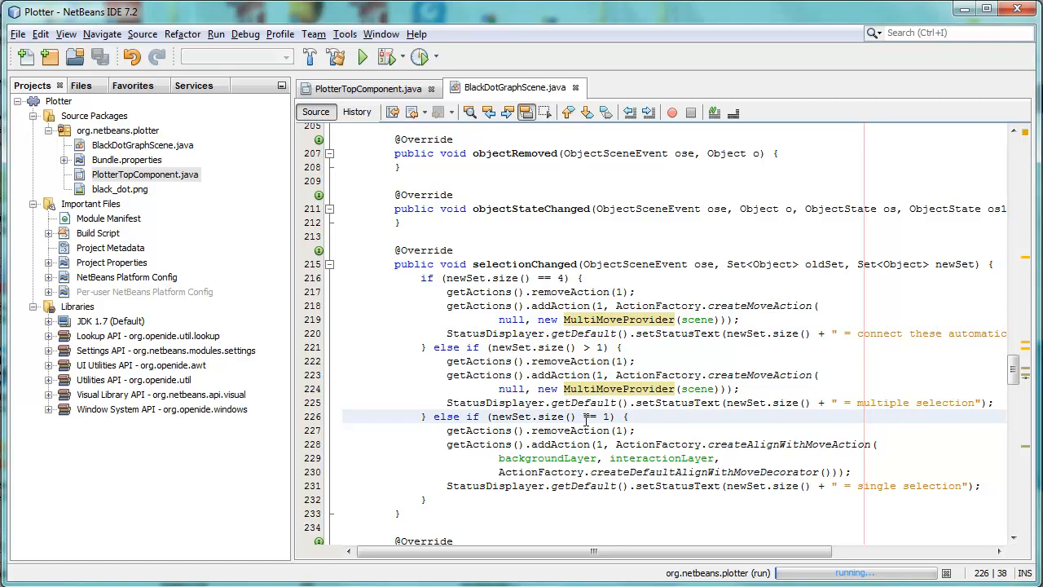
{"action": "mouse_move", "coordinate": [753, 451]}
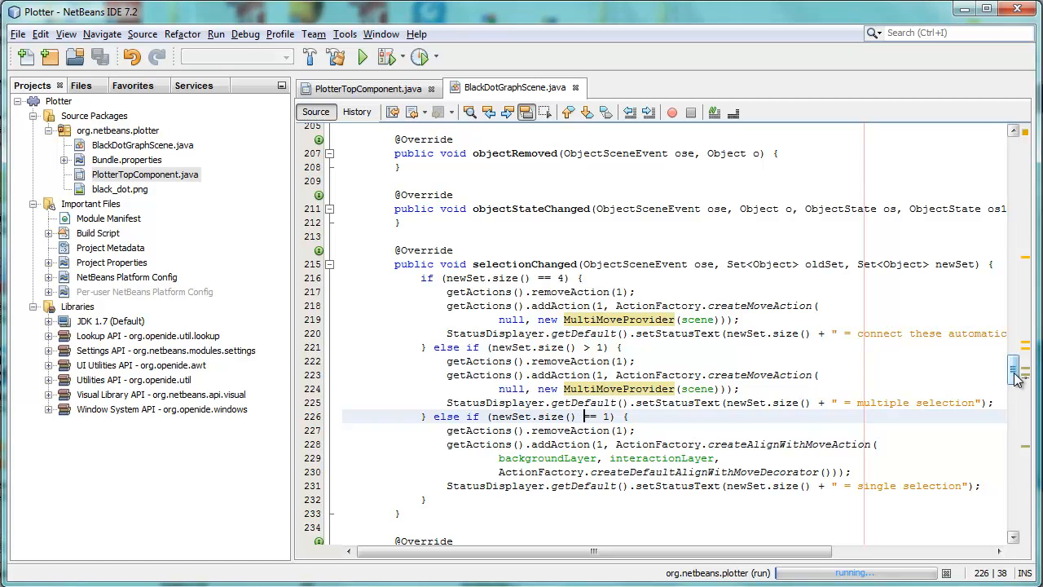
- Highlight getSelectedObjects() in movementStarted and read down past movementFinished to setNewLocation
{"action": "scroll", "scroll_direction": "down", "scroll_amount": 3}
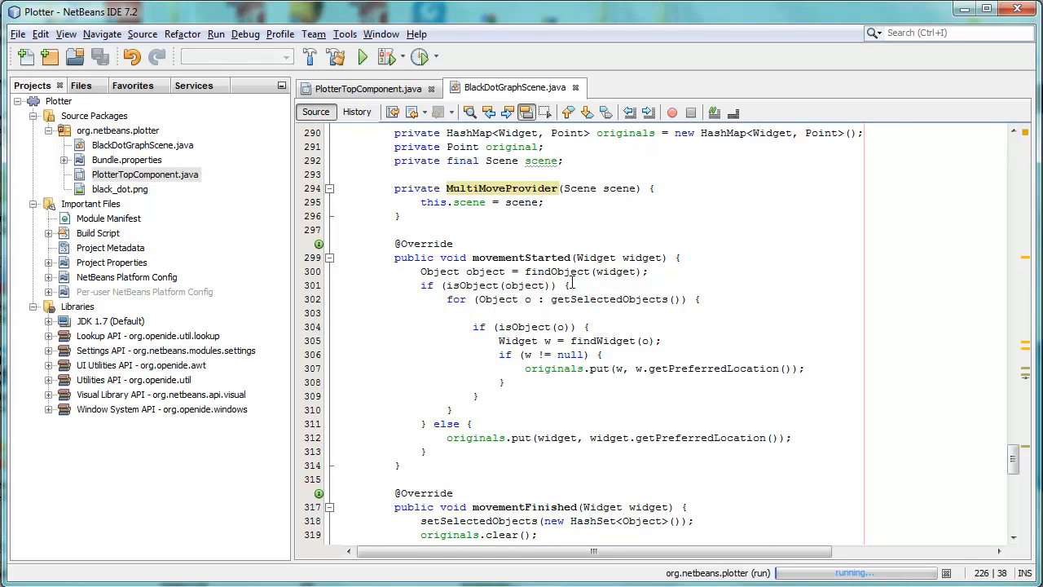
{"action": "left_click", "coordinate": [600, 300]}
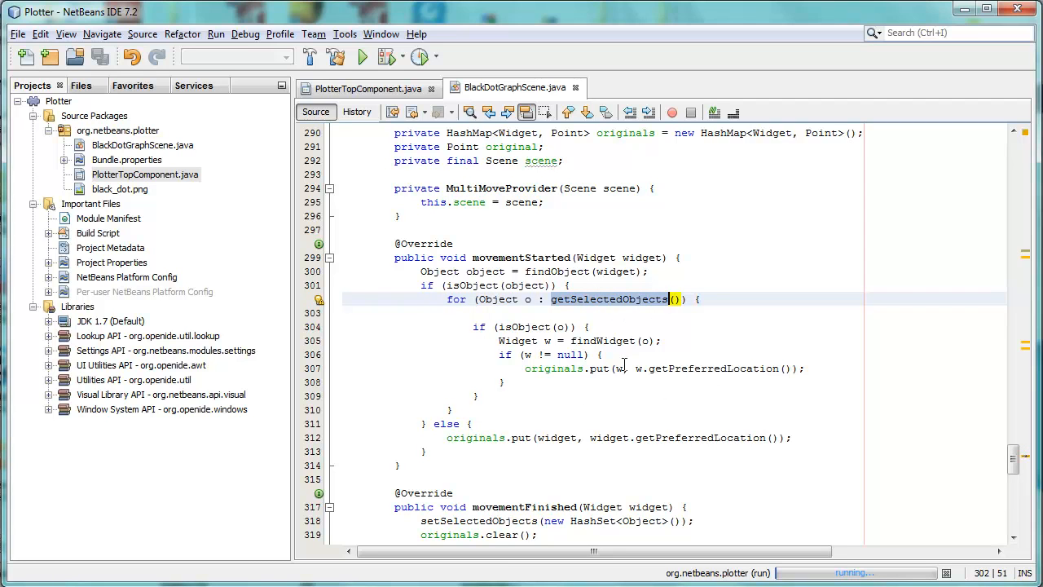
{"action": "mouse_move", "coordinate": [1014, 456]}
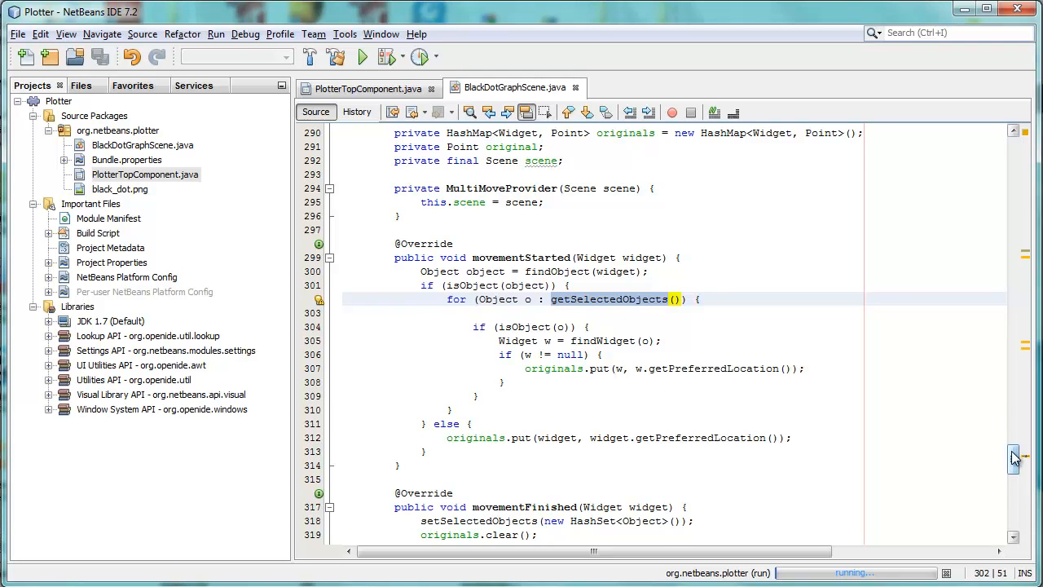
{"action": "scroll", "scroll_direction": "down", "scroll_amount": 3}
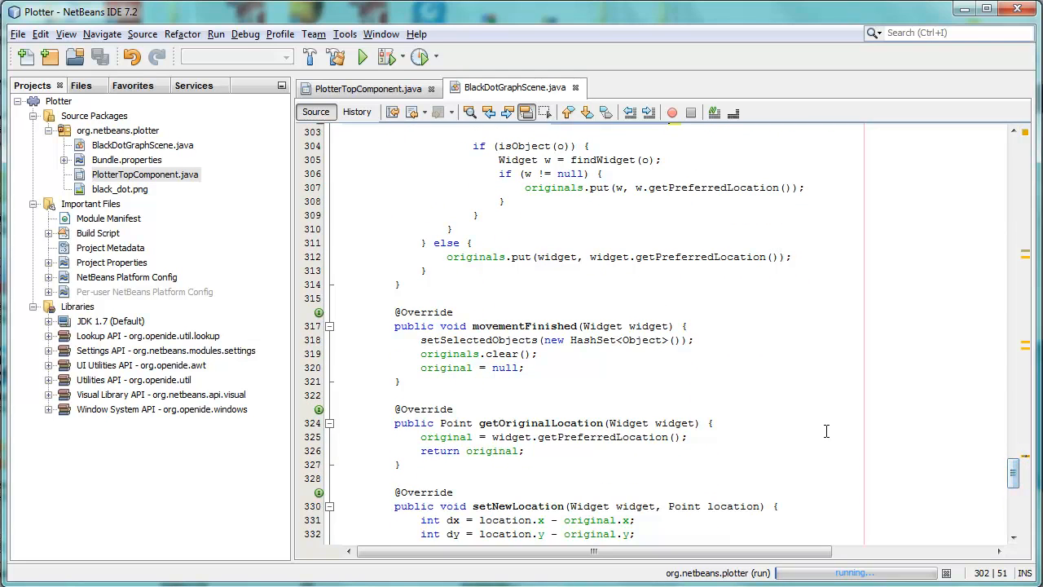
{"action": "mouse_move", "coordinate": [955, 435]}
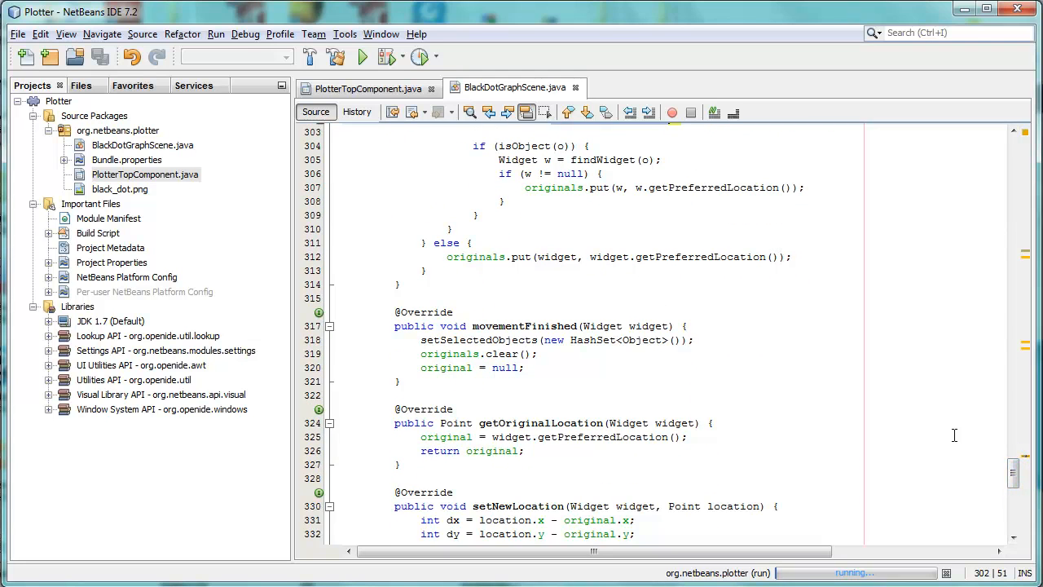
{"action": "scroll", "scroll_direction": "down", "scroll_amount": 3}
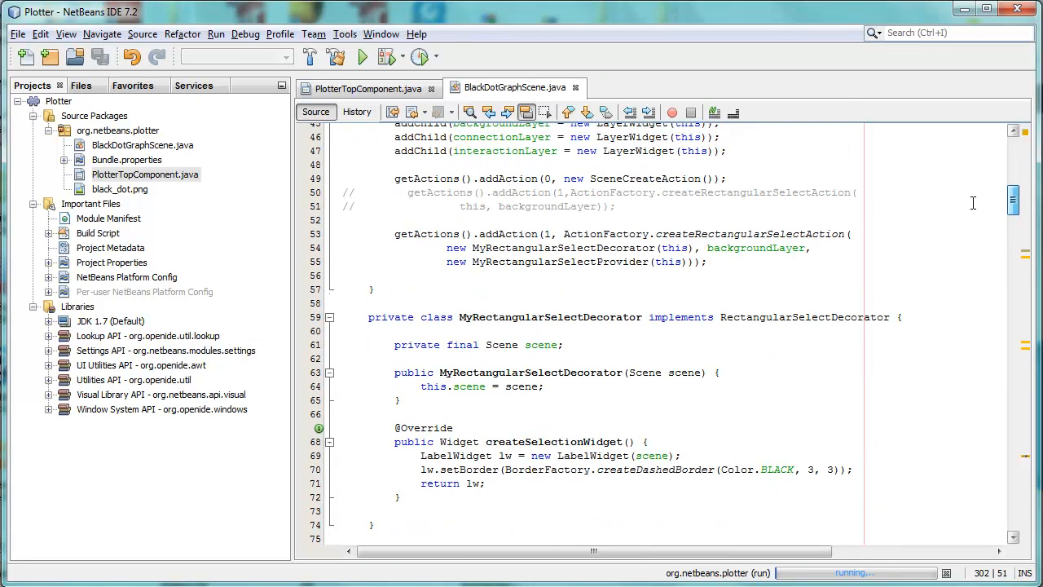
{"action": "mouse_move", "coordinate": [470, 177]}
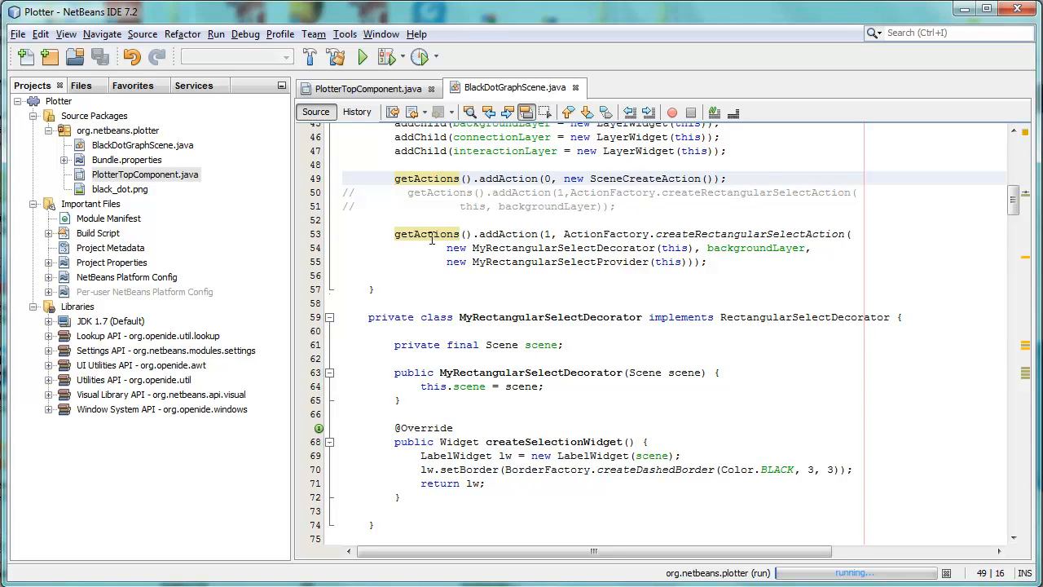
- Highlight the constructor's getActions() and createRectangularSelectAction calls
{"action": "left_click", "coordinate": [683, 248]}
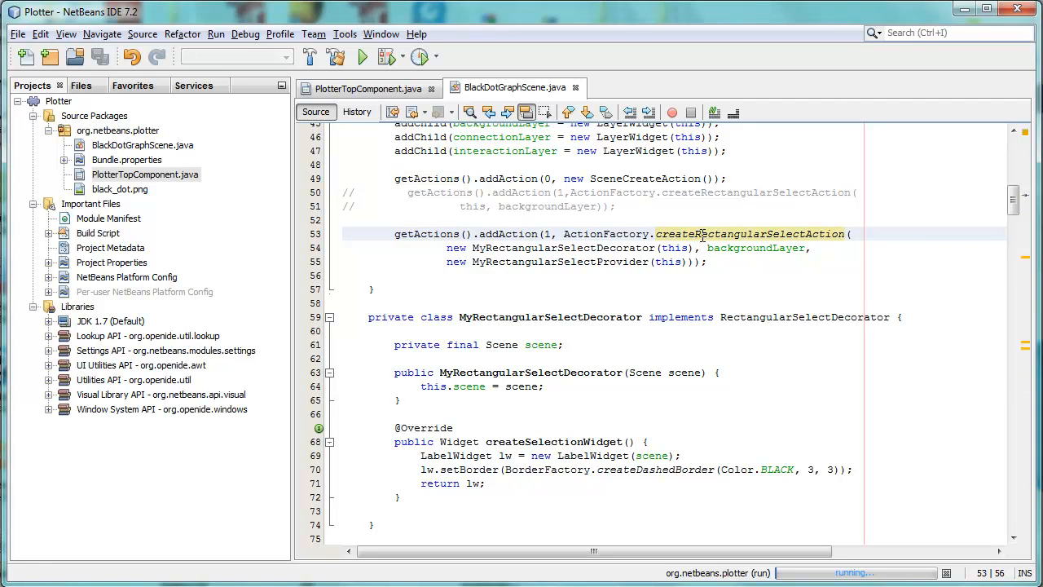
{"action": "left_click", "coordinate": [730, 178]}
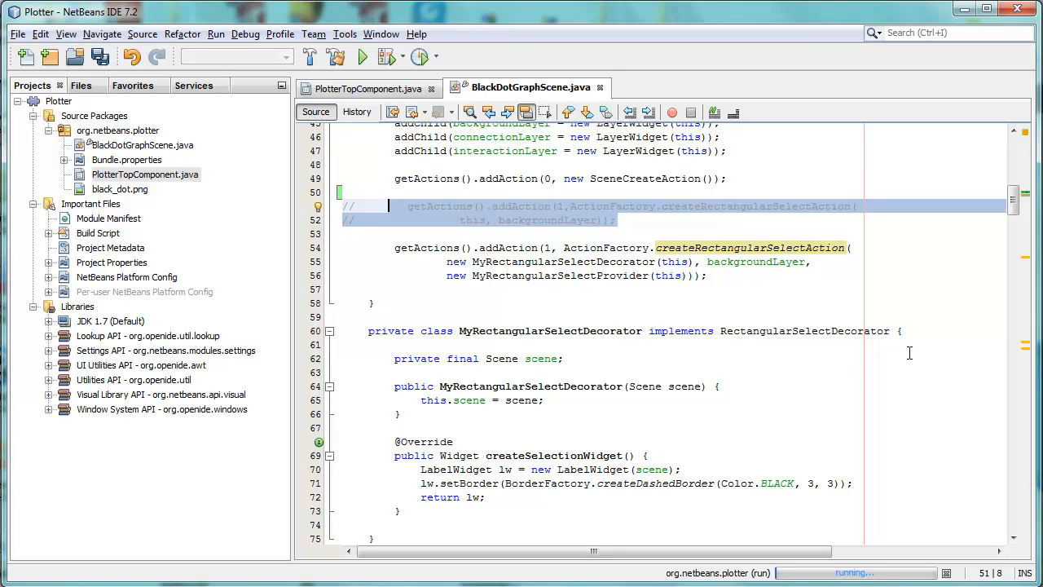
{"action": "mouse_move", "coordinate": [828, 274]}
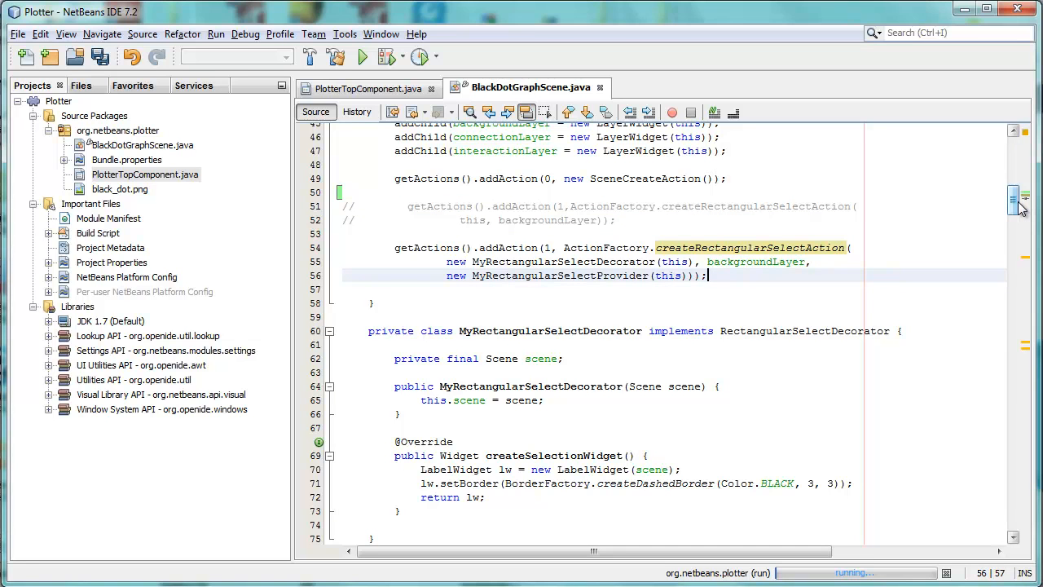
{"action": "scroll", "scroll_direction": "down", "scroll_amount": 3}
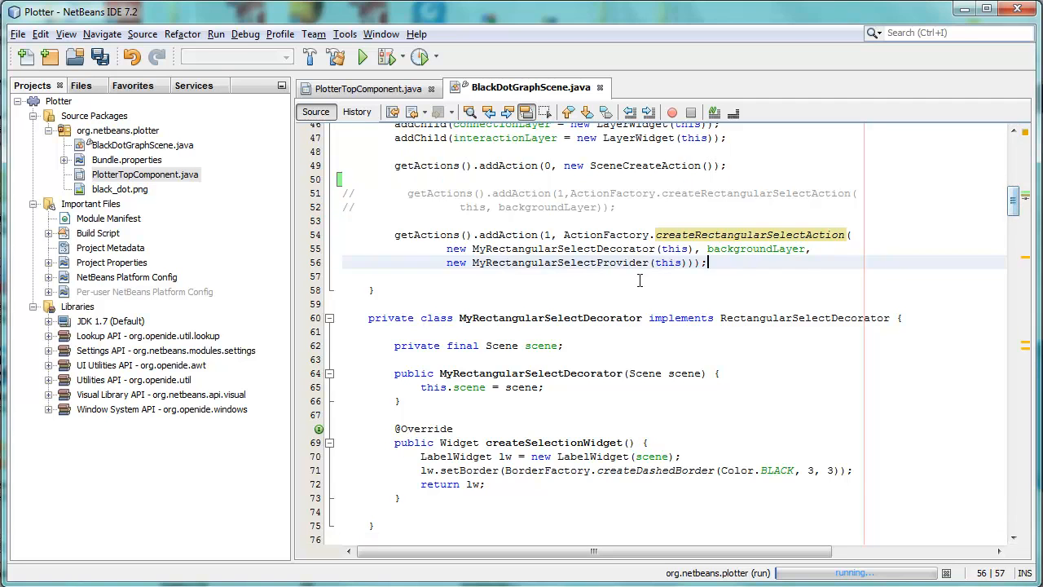
- Highlight usages of MyRectangularSelectDecorator, its BorderFactory dashed border, and MyRectangularSelectProvider
{"action": "double_click", "coordinate": [564, 248]}
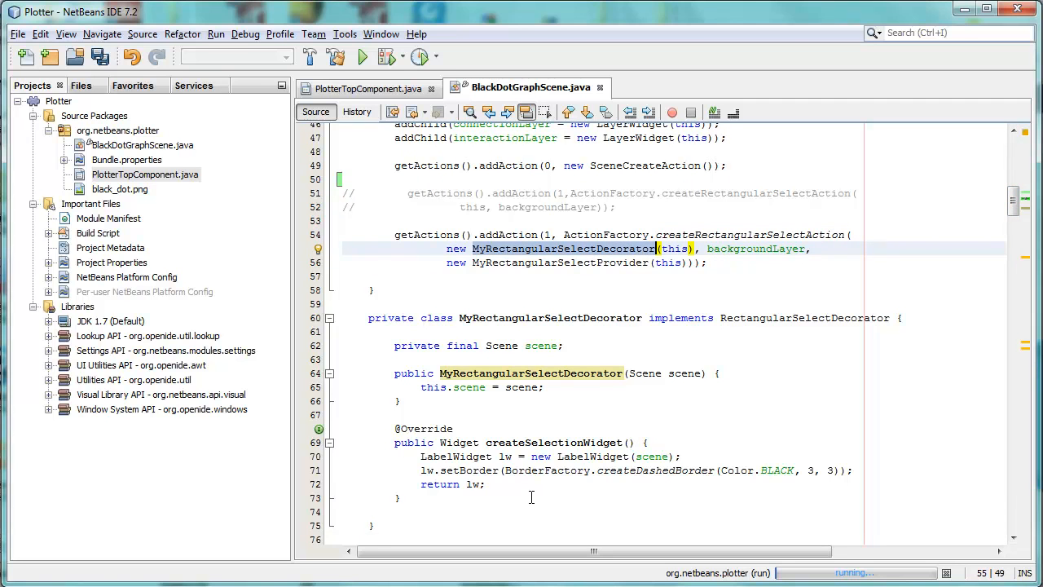
{"action": "left_click", "coordinate": [524, 469]}
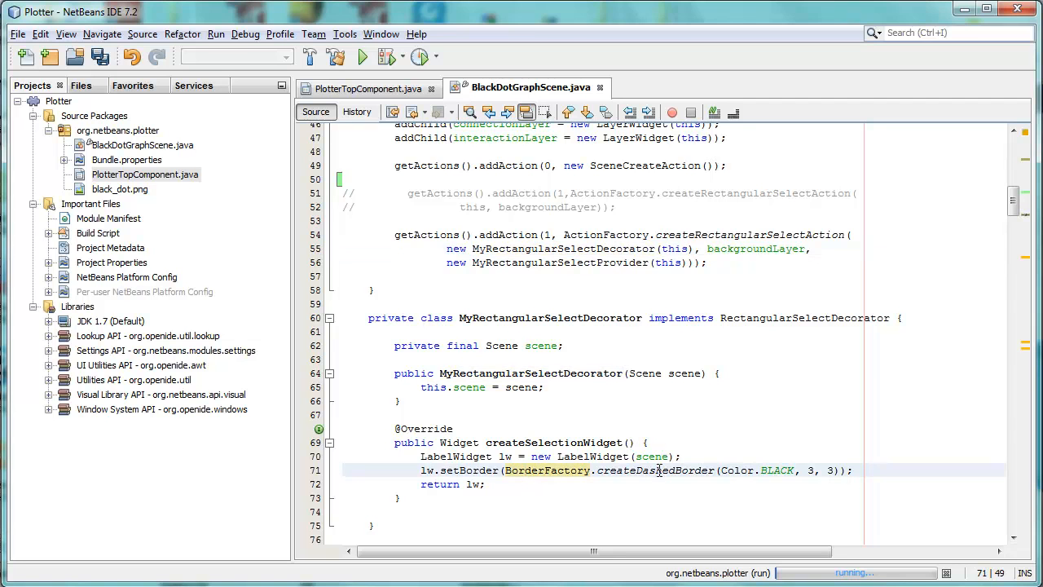
{"action": "double_click", "coordinate": [656, 470]}
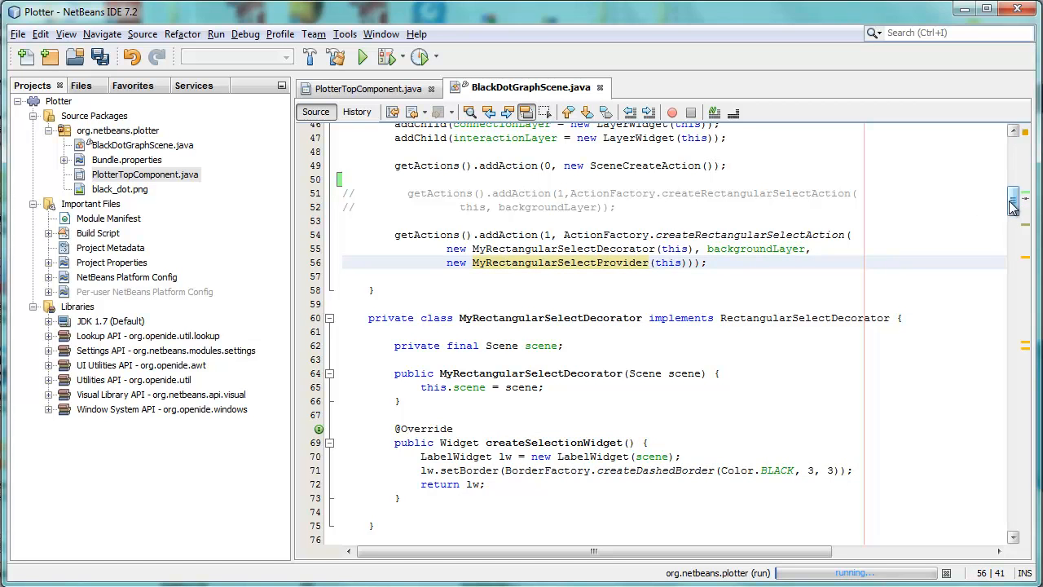
- Select performSelection's widget-intersection loop and highlight its Rectangle usages
{"action": "scroll", "scroll_direction": "down", "scroll_amount": 3}
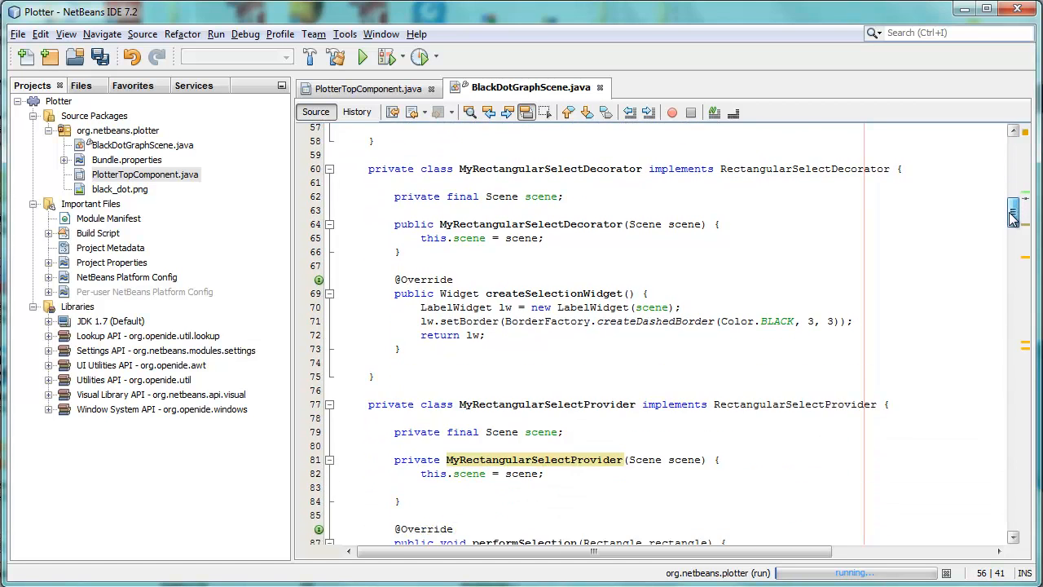
{"action": "scroll", "scroll_direction": "down", "scroll_amount": 3}
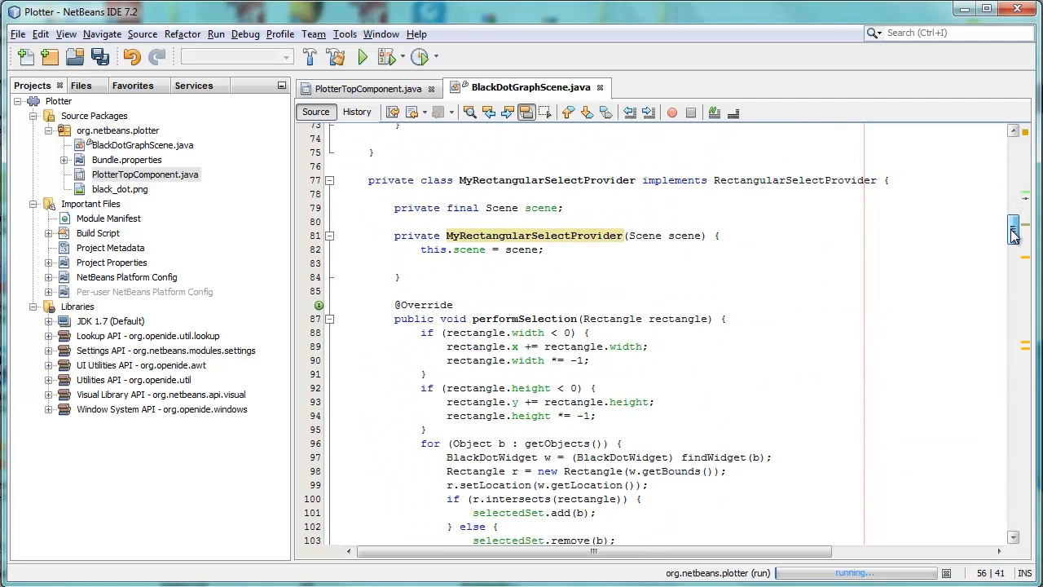
{"action": "scroll", "scroll_direction": "down", "scroll_amount": 3}
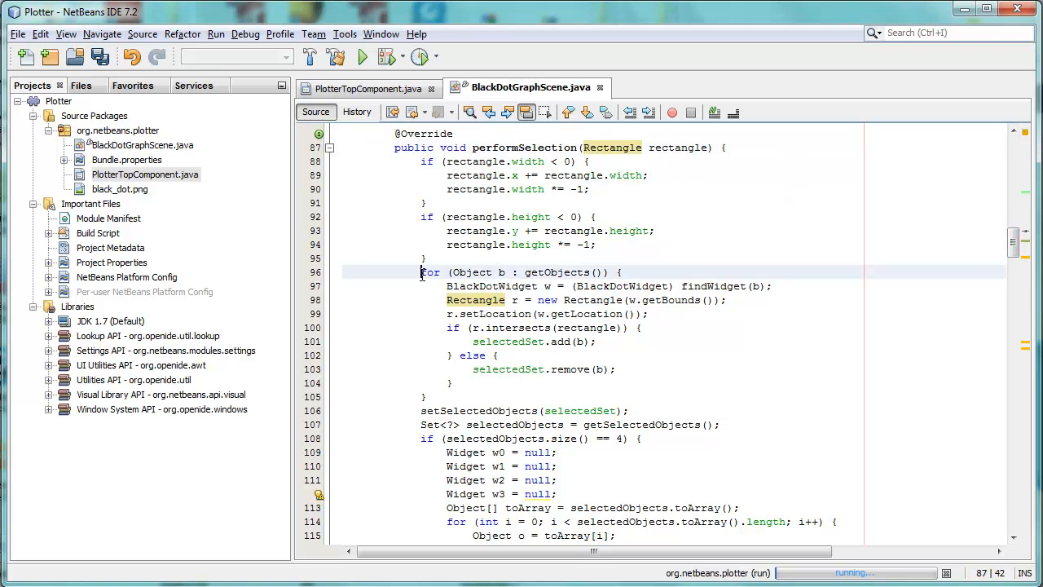
{"action": "left_click_drag", "start_coordinate": [421, 272], "coordinate": [424, 398]}
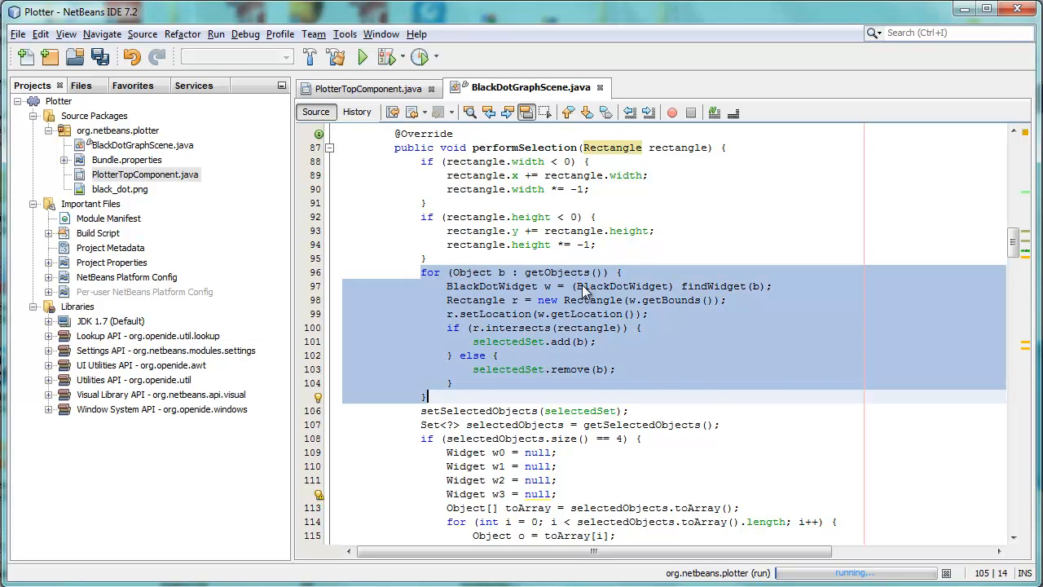
{"action": "left_click", "coordinate": [593, 300]}
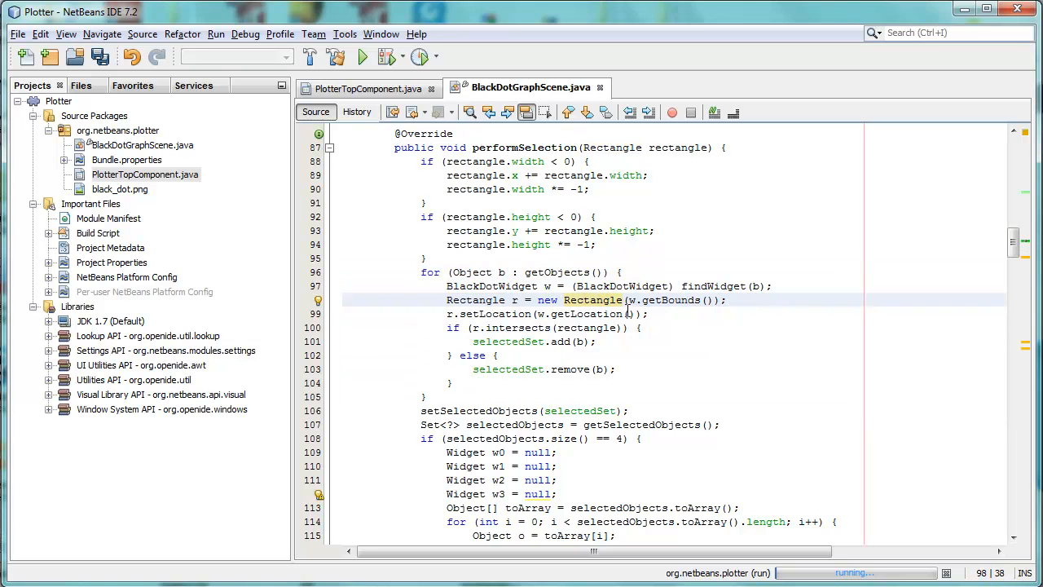
{"action": "mouse_move", "coordinate": [828, 375]}
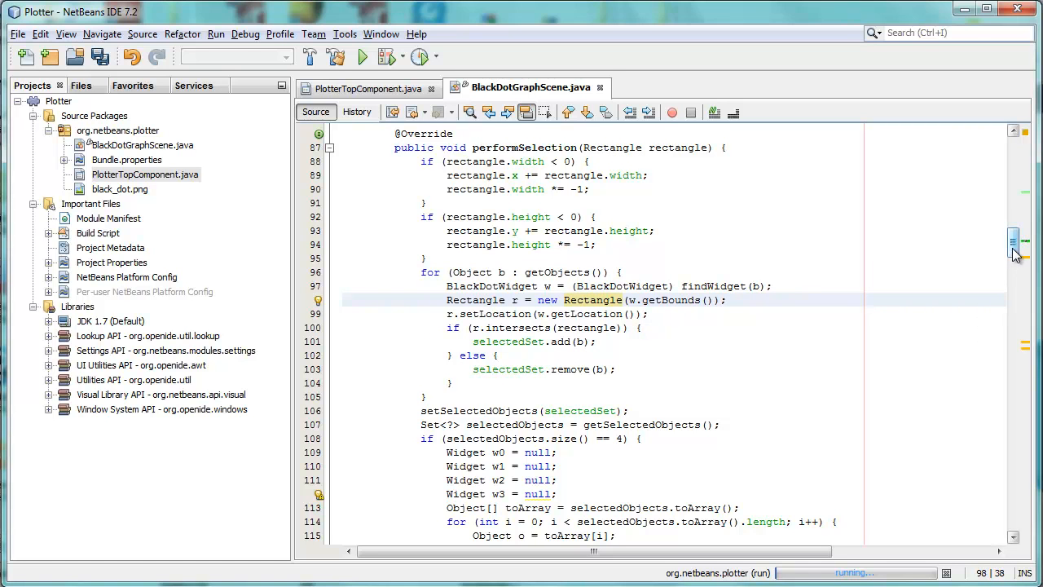
- Read down to the selectedObjects.size() == 4 block that connects the widgets
{"action": "scroll", "scroll_direction": "down", "scroll_amount": 3}
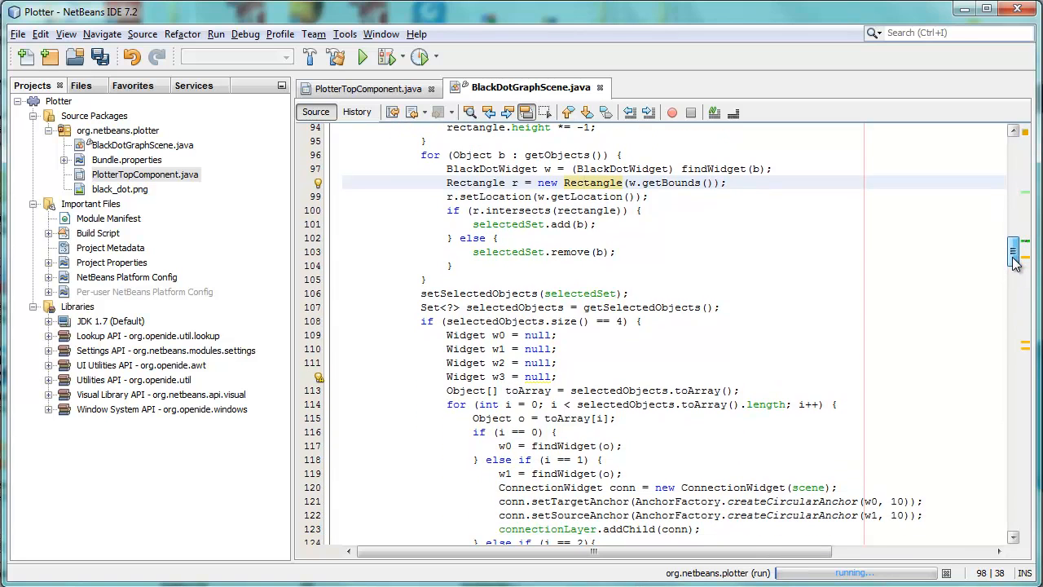
{"action": "scroll", "scroll_direction": "down", "scroll_amount": 3}
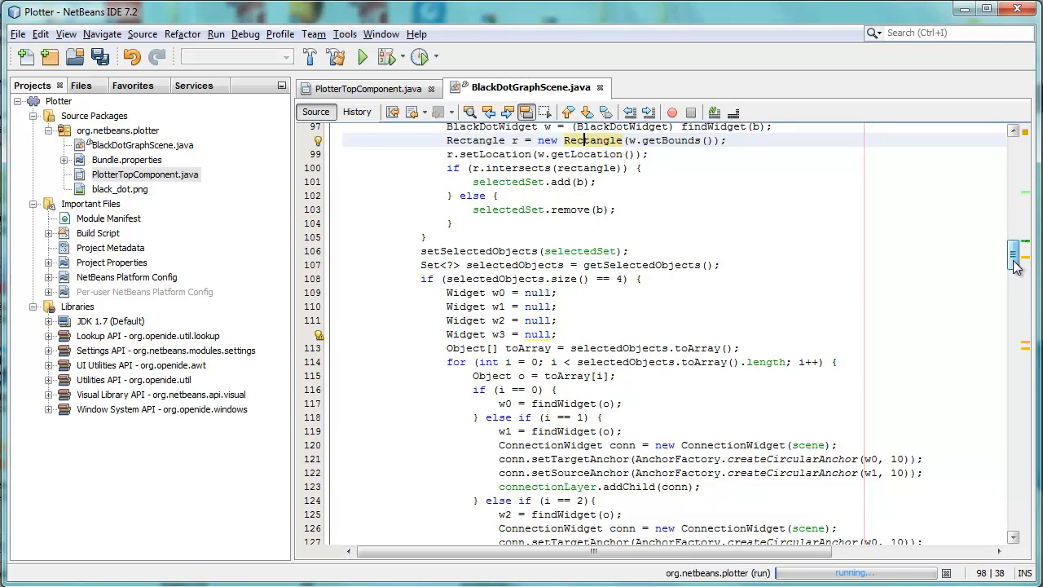
{"action": "scroll", "scroll_direction": "down", "scroll_amount": 3}
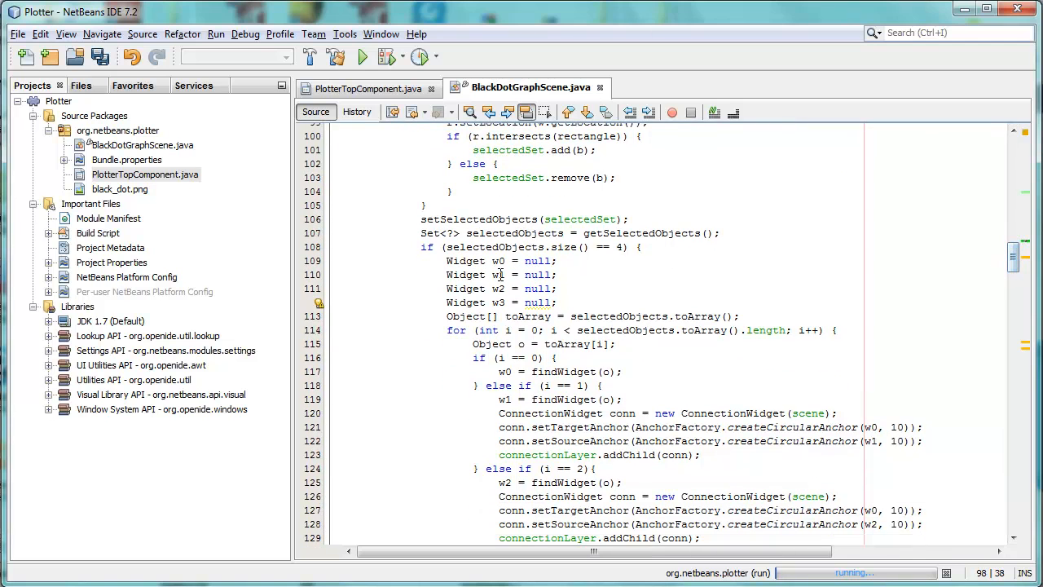
{"action": "mouse_move", "coordinate": [916, 329]}
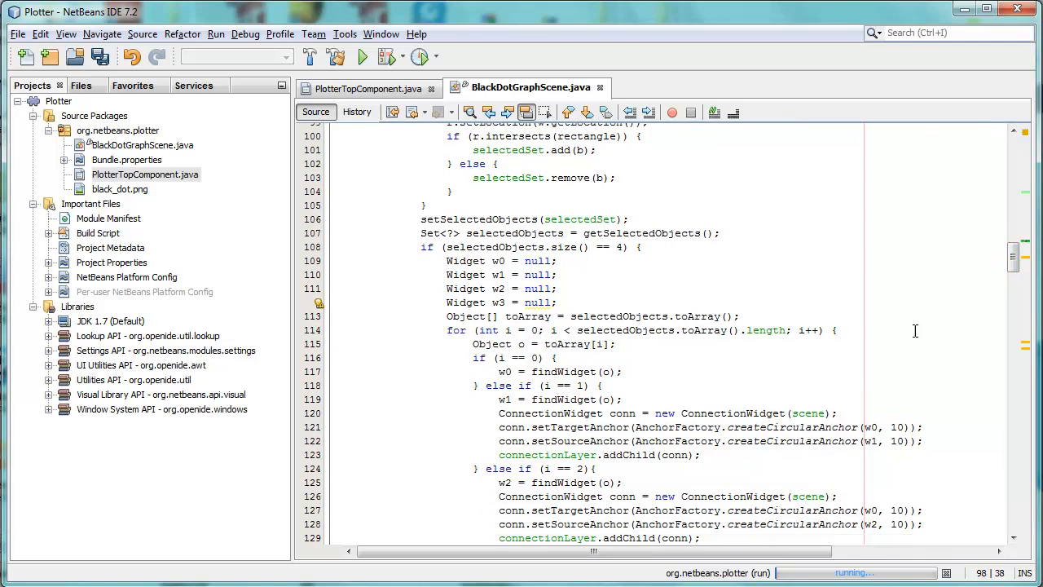